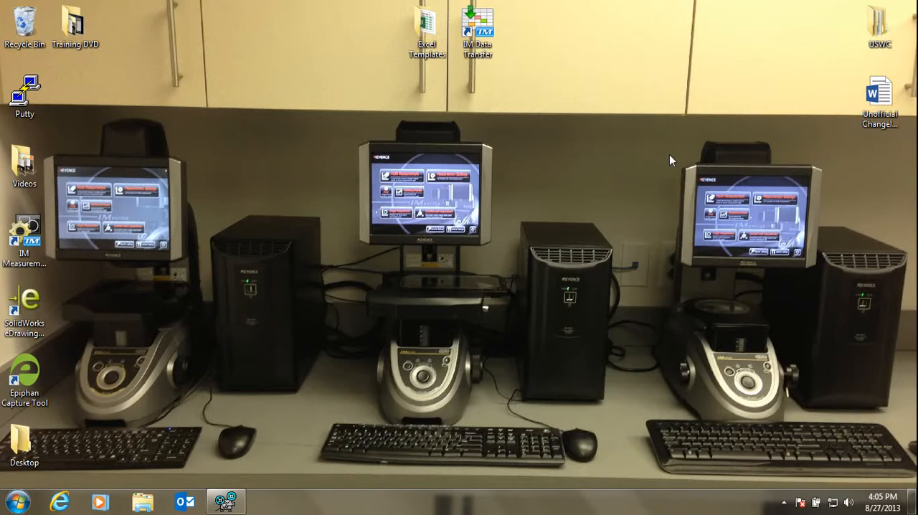
mouse_move(642, 159)
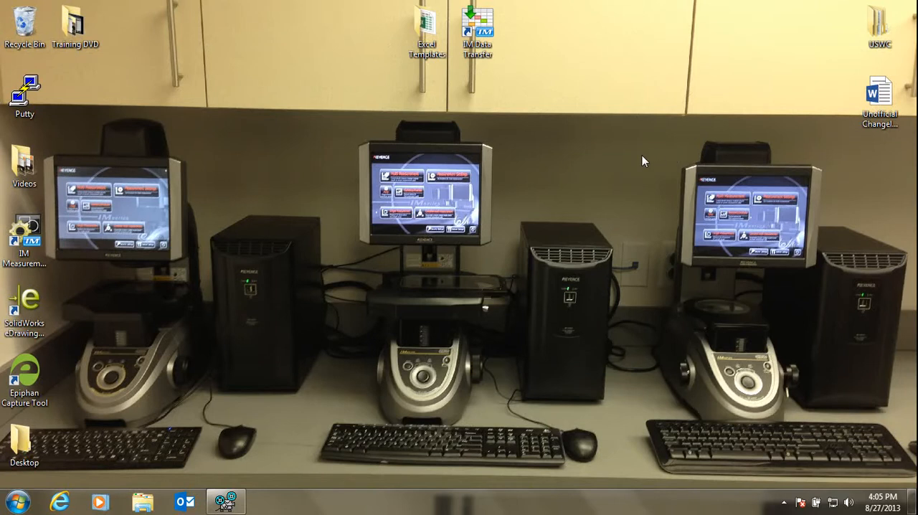
mouse_move(337, 167)
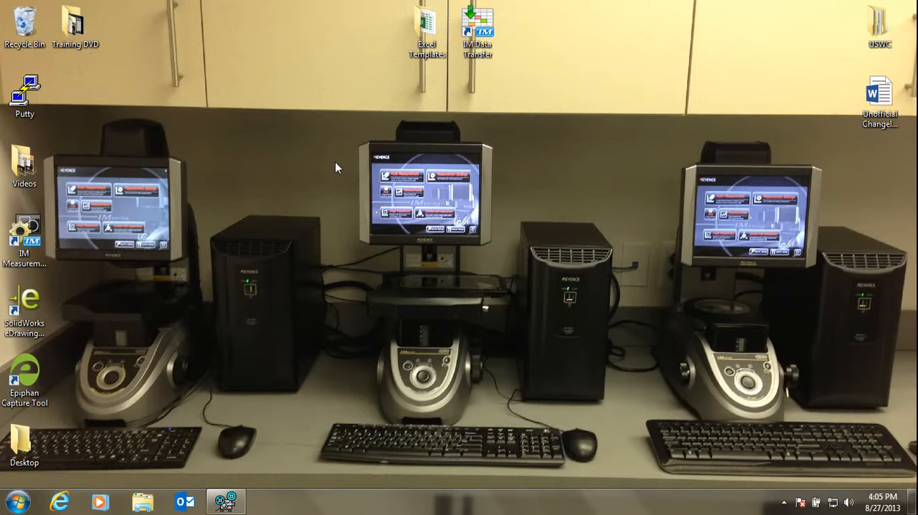
mouse_move(62, 442)
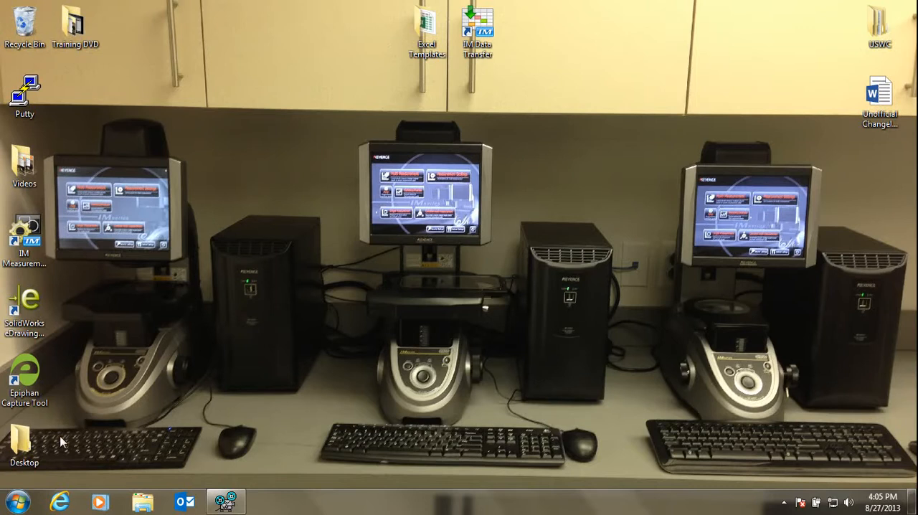
mouse_move(10, 500)
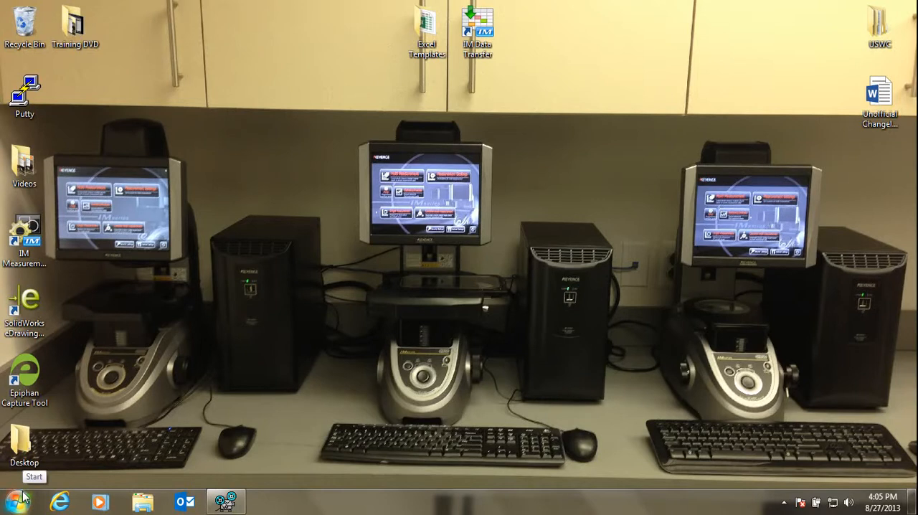
Show the System properties page for this computer from the Start menu's Computer entry.
click(11, 497)
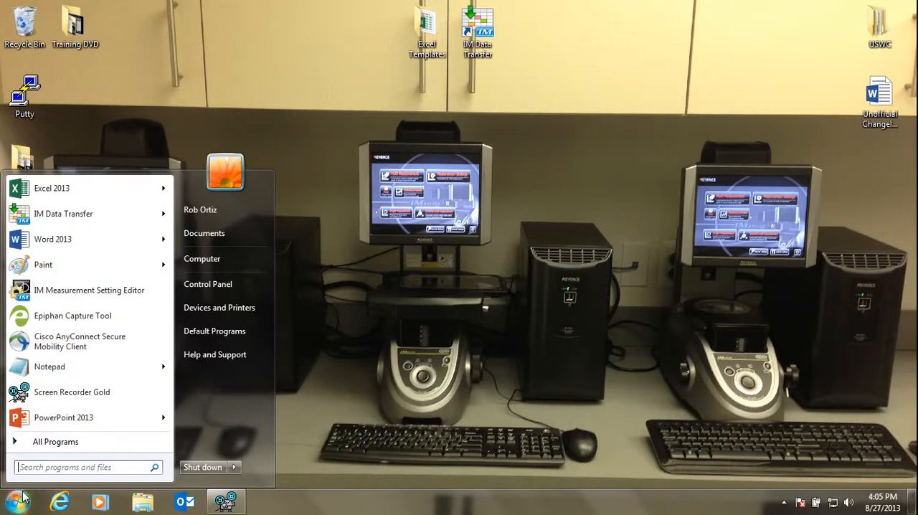
mouse_move(203, 259)
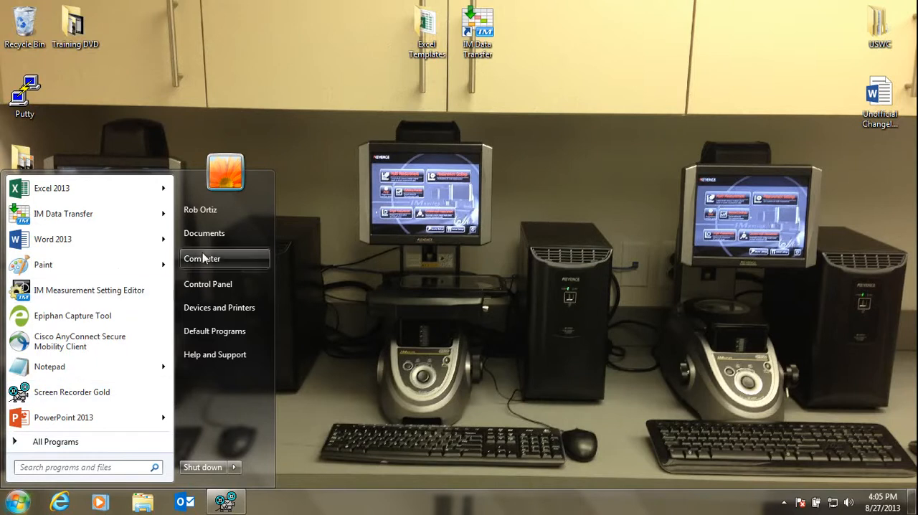
right_click(202, 258)
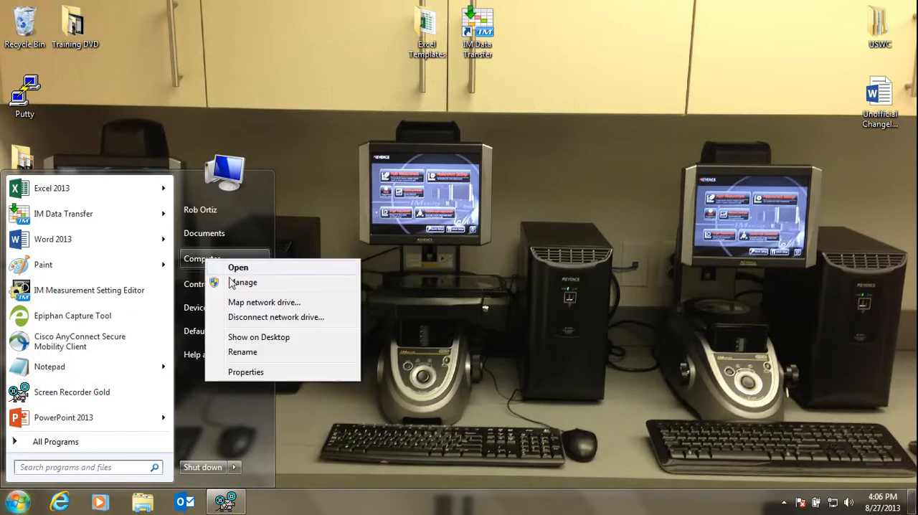
click(245, 372)
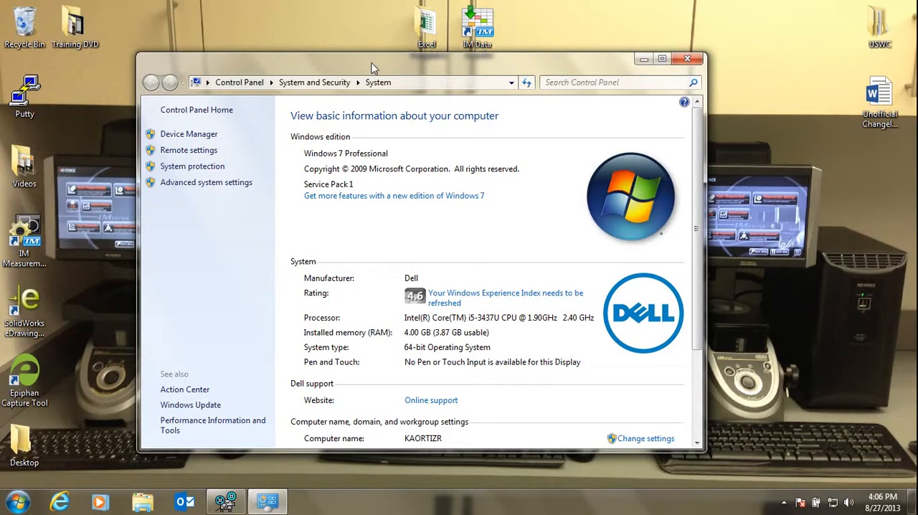
mouse_move(189, 134)
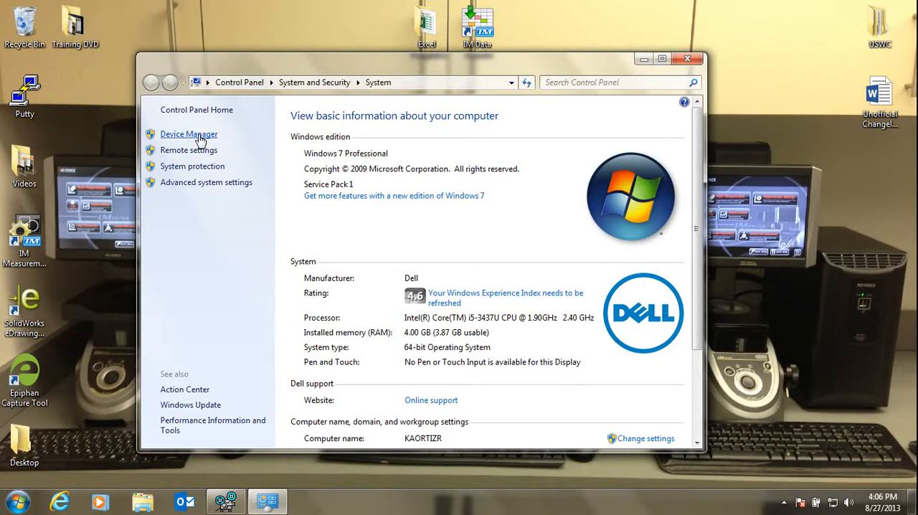
List the Ports (COM & LPT) devices in Device Manager, including the USB-Serial Converter on COM3.
click(189, 134)
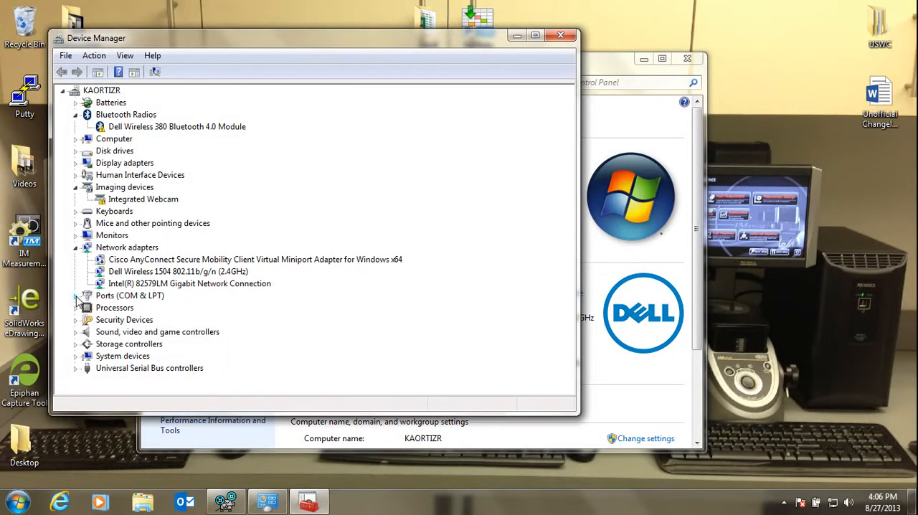
click(76, 295)
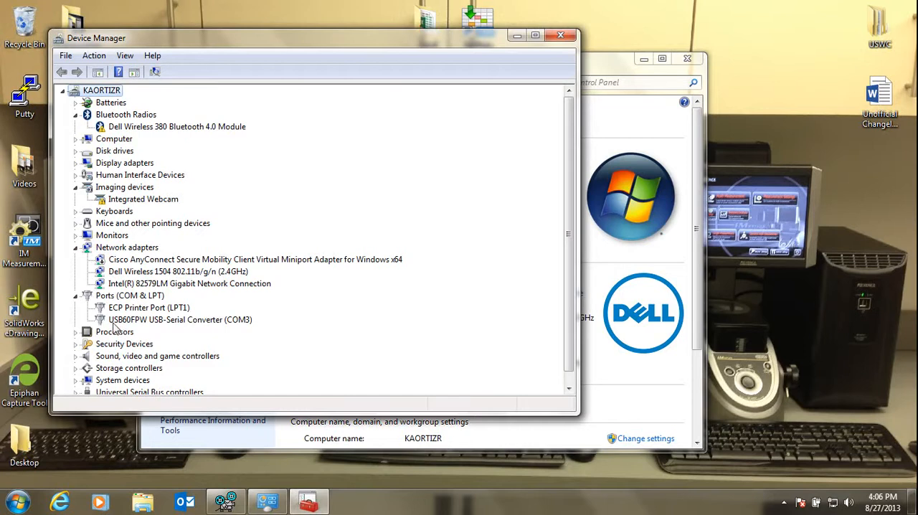
mouse_move(205, 325)
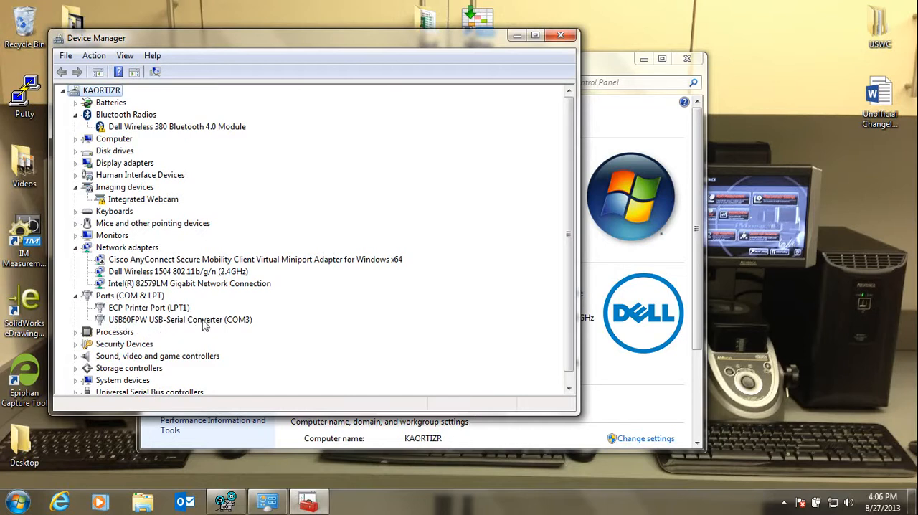
mouse_move(250, 328)
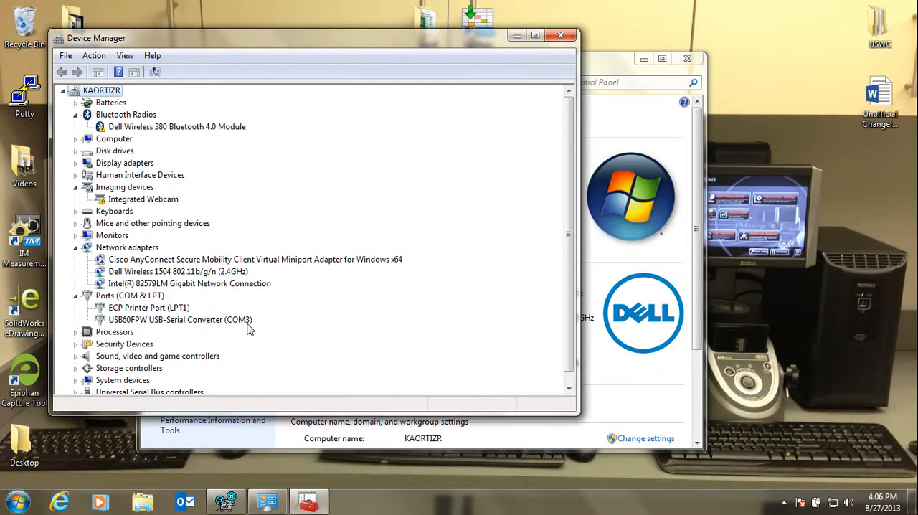
mouse_move(560, 35)
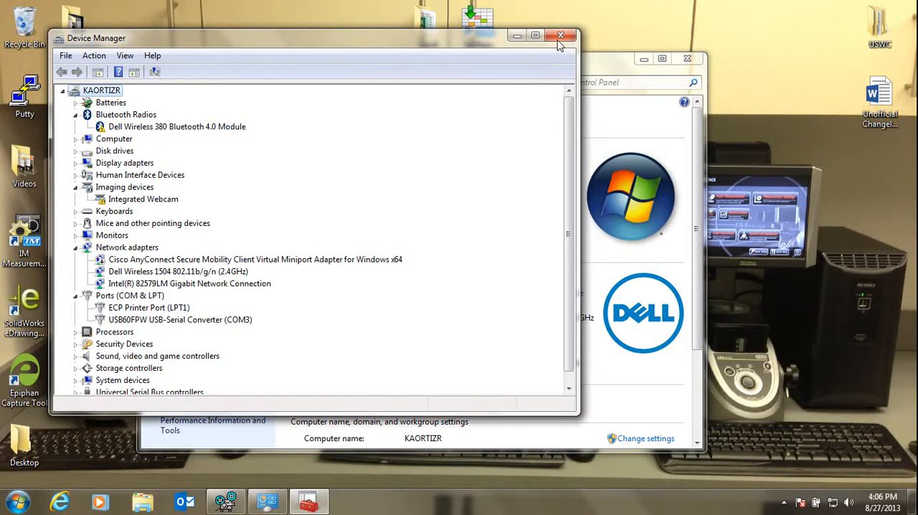
Inspect the QIP Form's Min (D30), Max (D29) and Average (D28) formulas.
click(560, 36)
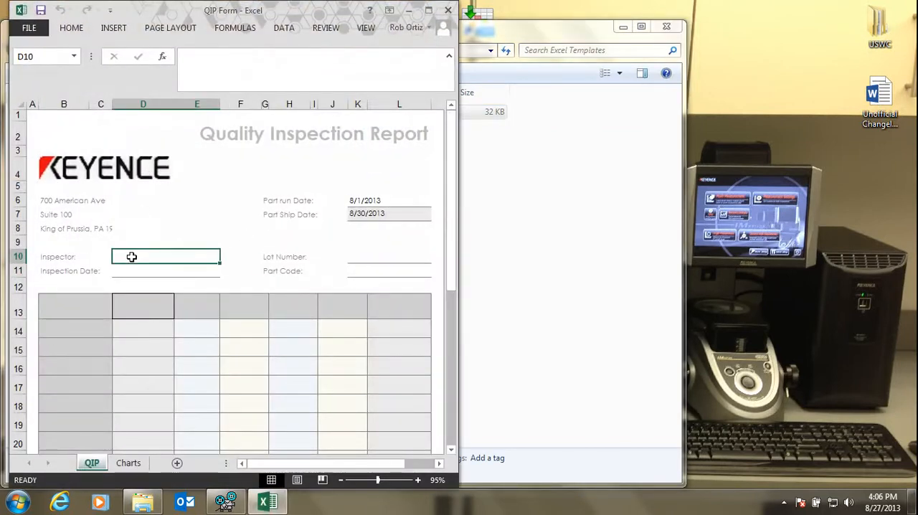
click(389, 270)
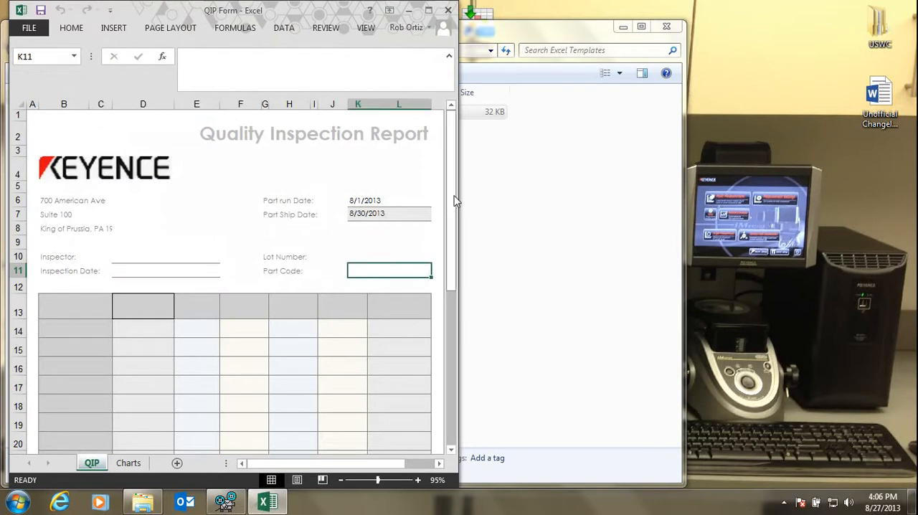
scroll(down, 3)
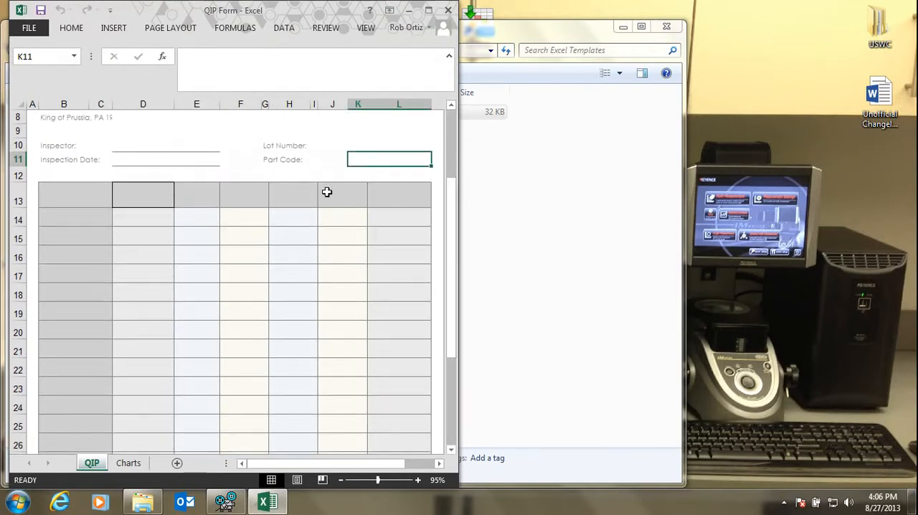
mouse_move(146, 216)
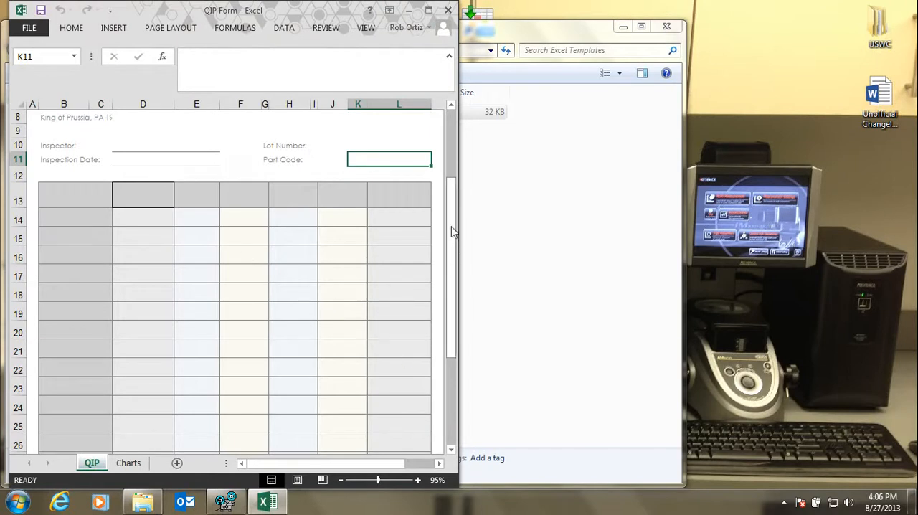
scroll(down, 3)
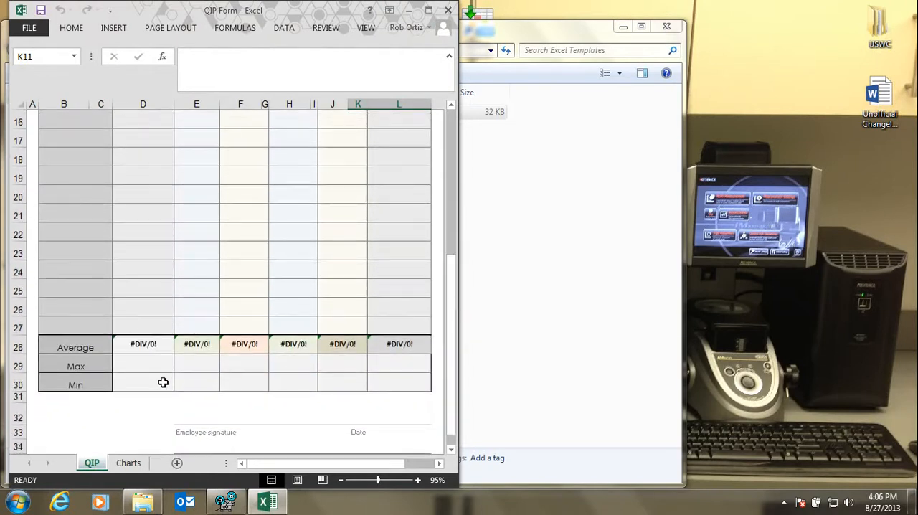
click(142, 385)
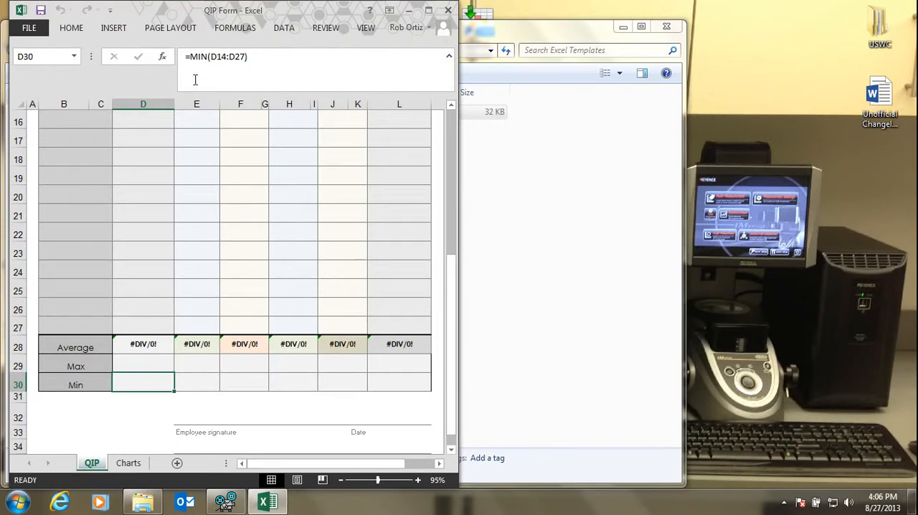
click(142, 366)
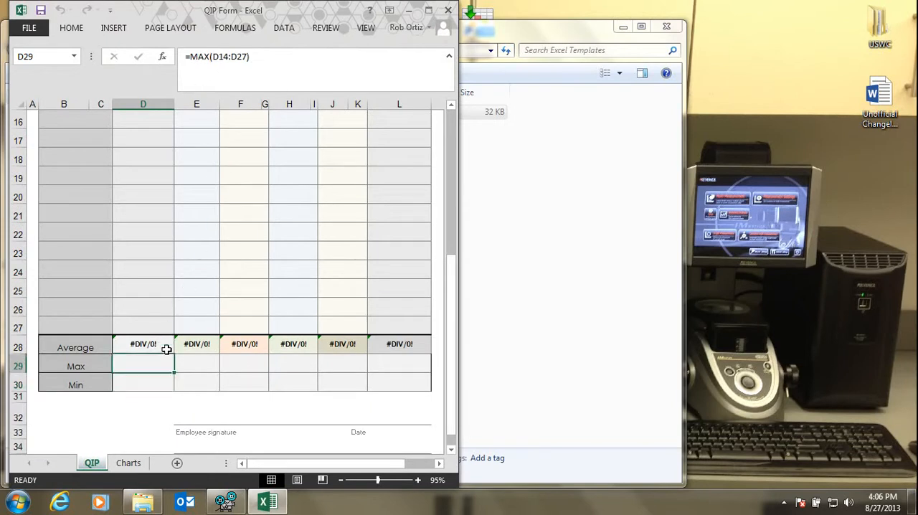
click(143, 344)
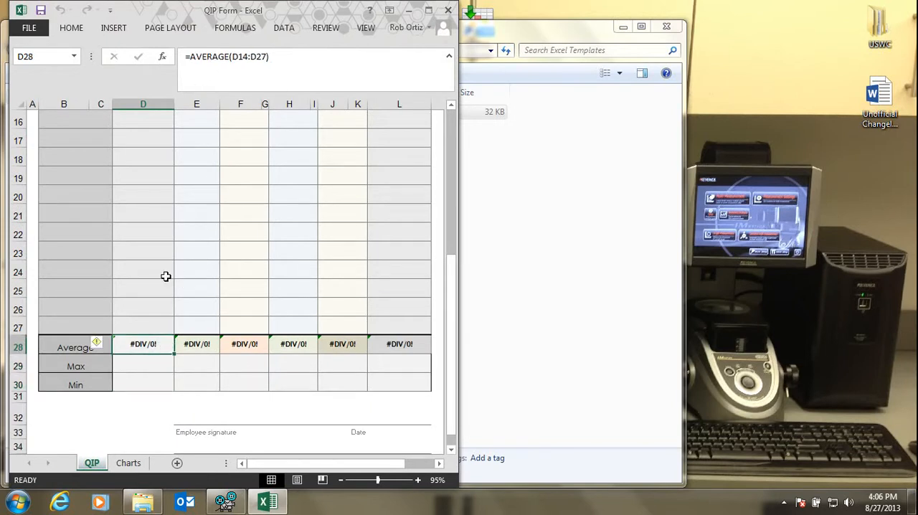
Review the Charts sheet, then close the QIP Form workbook.
click(127, 463)
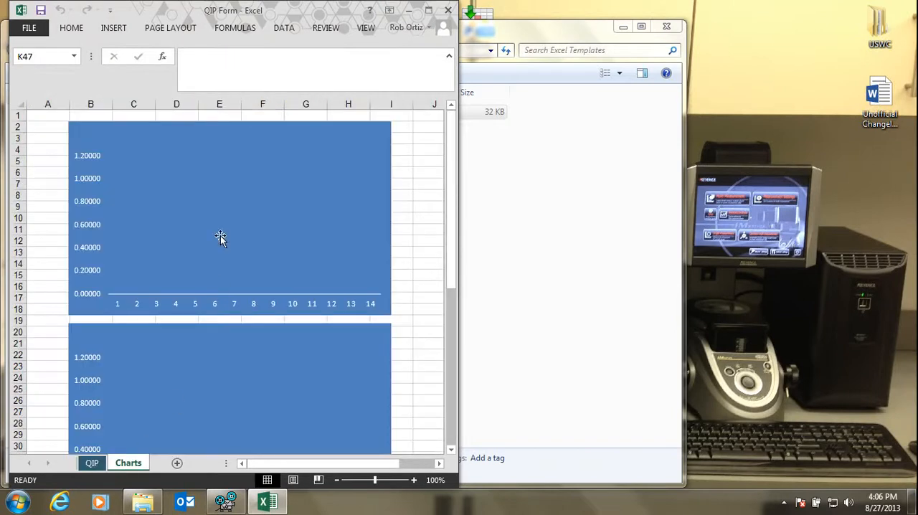
scroll(down, 3)
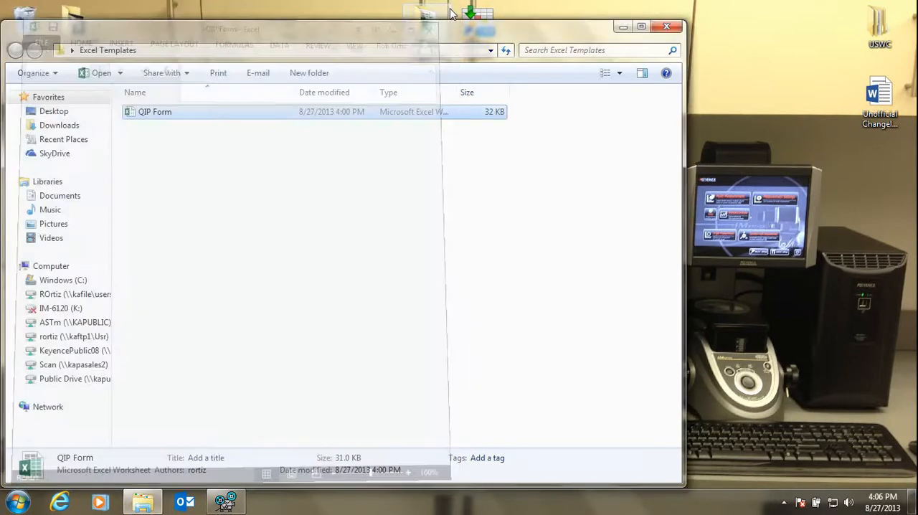
click(667, 26)
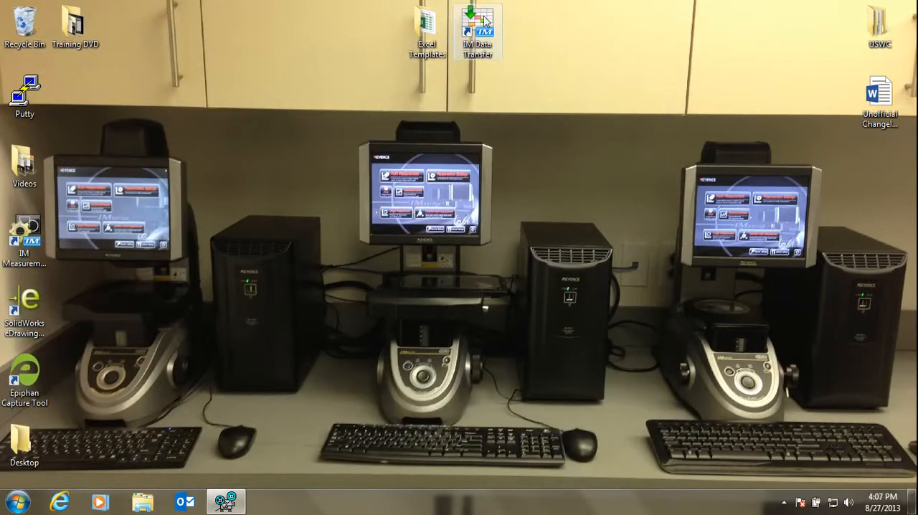
Launch IM Data Transfer from its desktop shortcut.
double_click(476, 30)
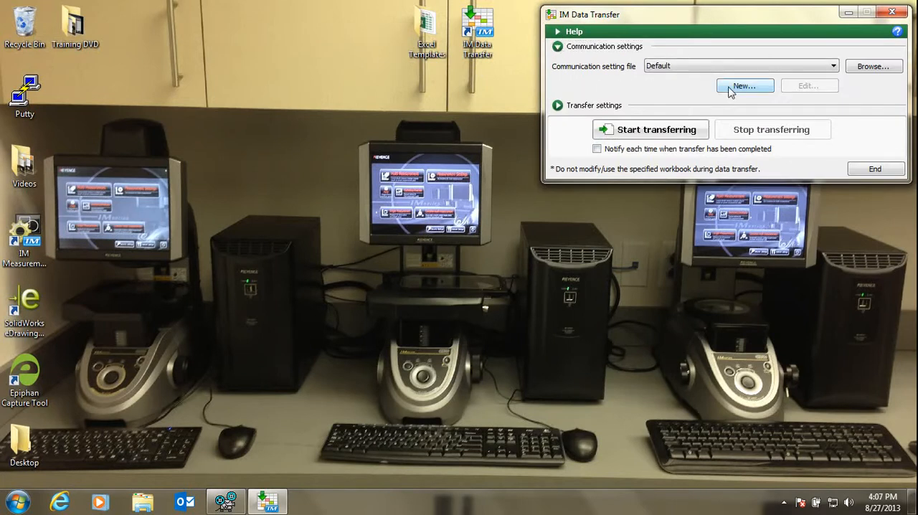
Create a new communication setting on the COM3 USB-Serial Converter port and start receiving.
click(745, 86)
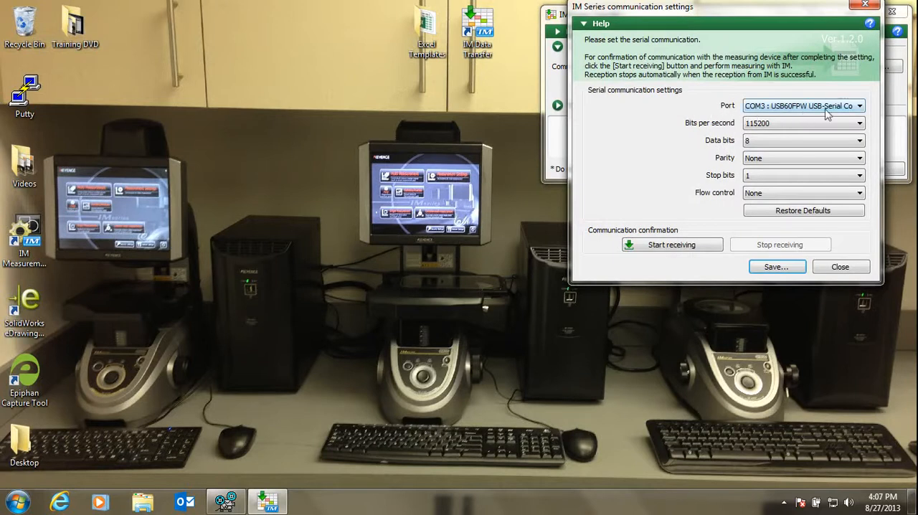
click(860, 105)
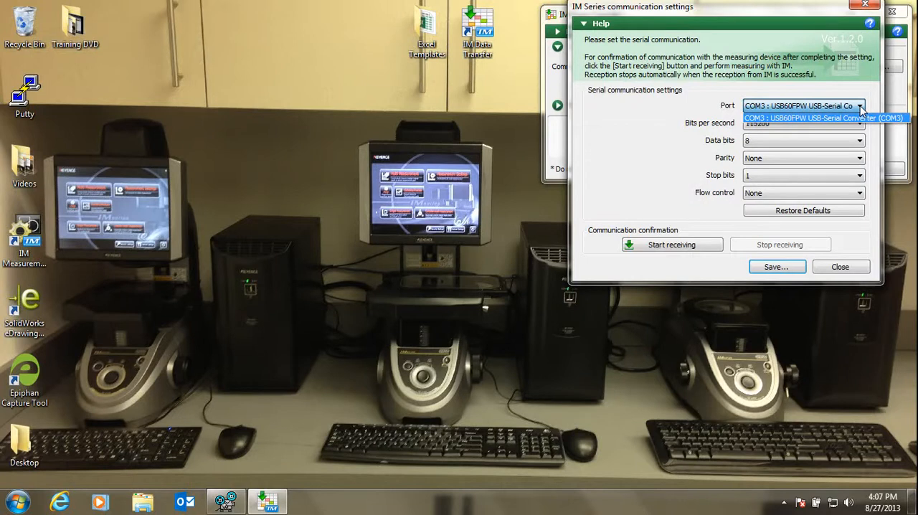
mouse_move(703, 91)
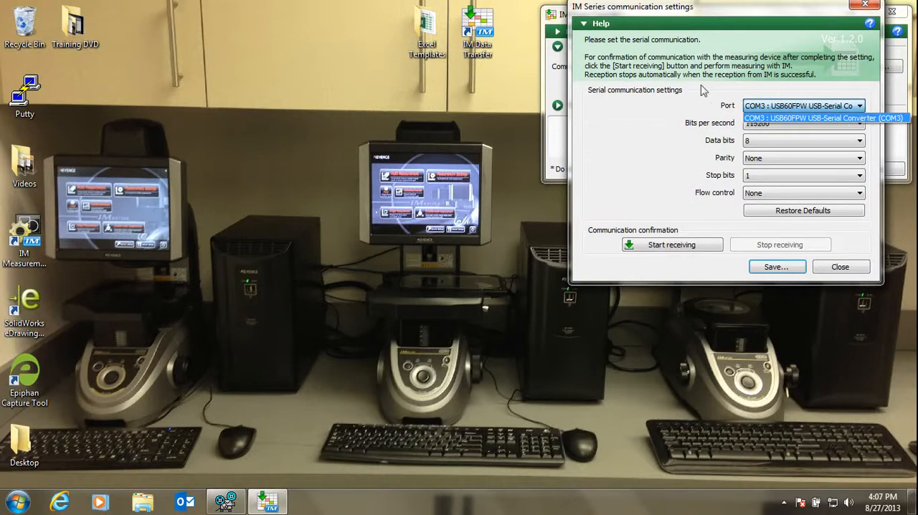
click(803, 105)
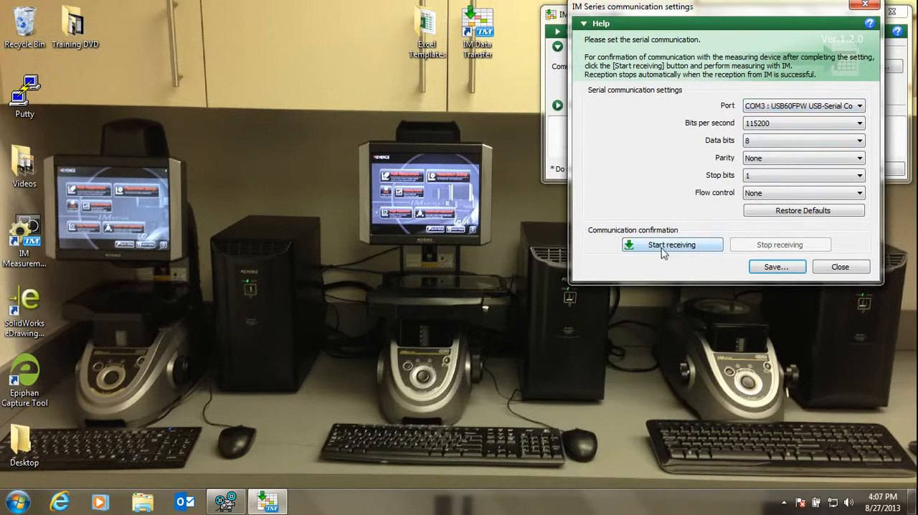
click(672, 244)
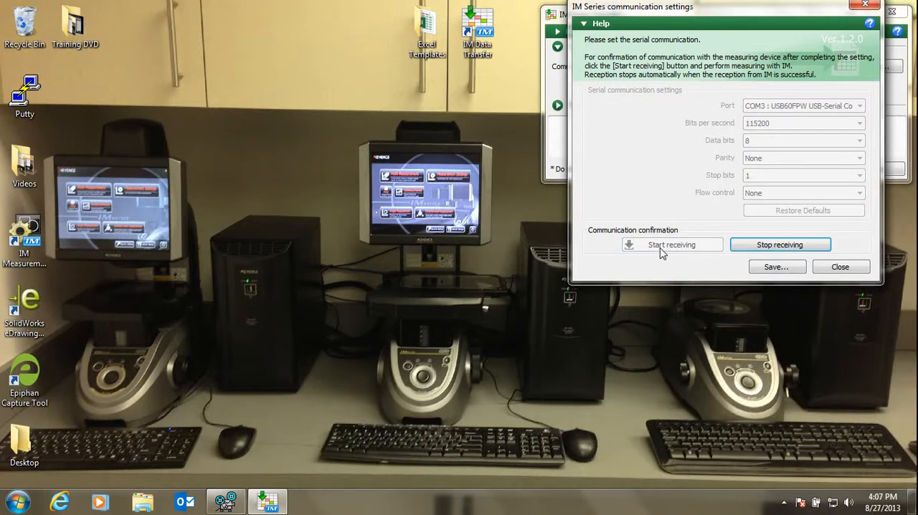
Acknowledge the 'data have been received correctly' notice for the test measurement.
click(670, 244)
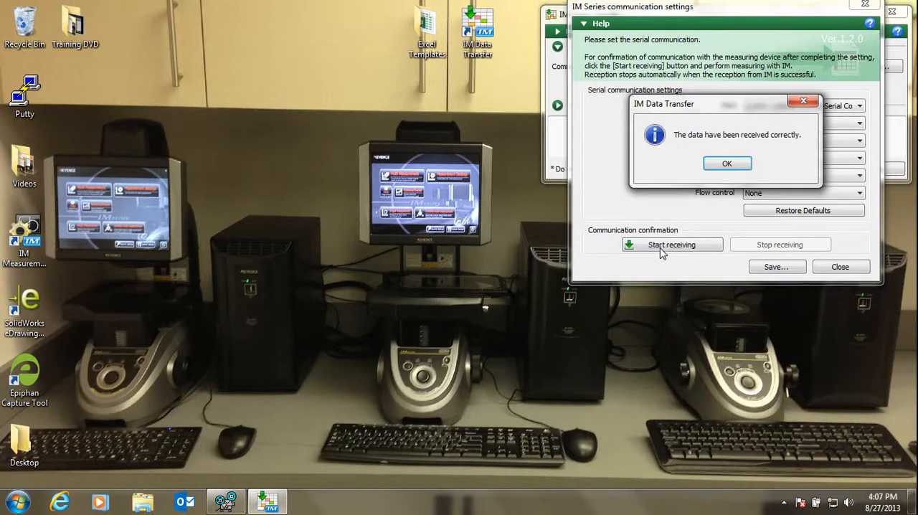
mouse_move(688, 141)
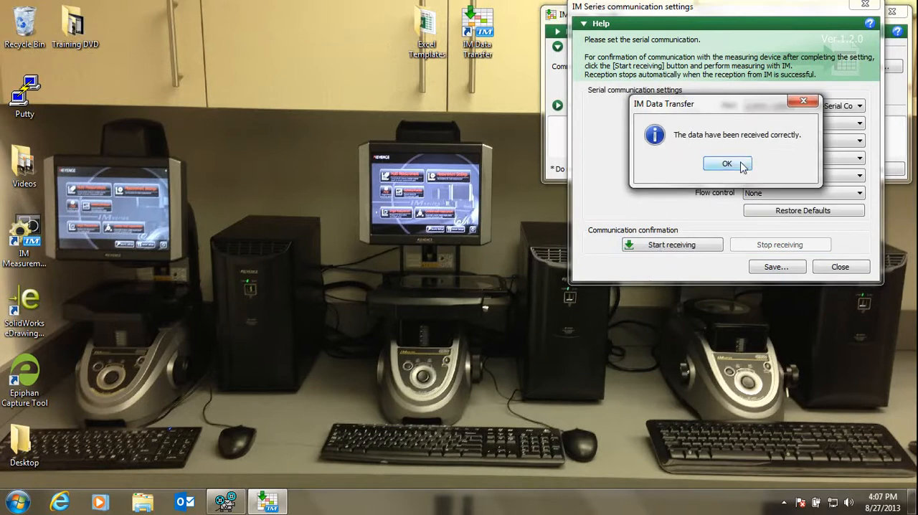
click(727, 164)
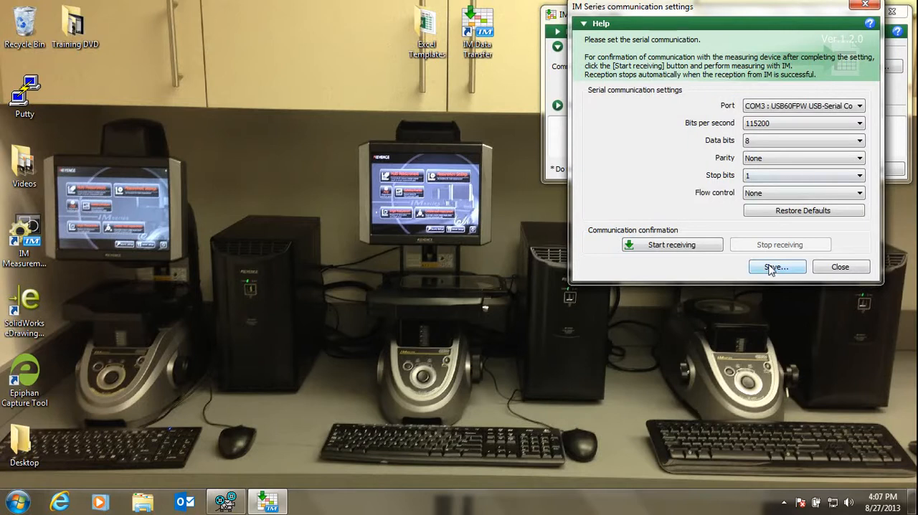
Save the settings as Communication.imc, close the settings and begin Transfer settings.
click(777, 266)
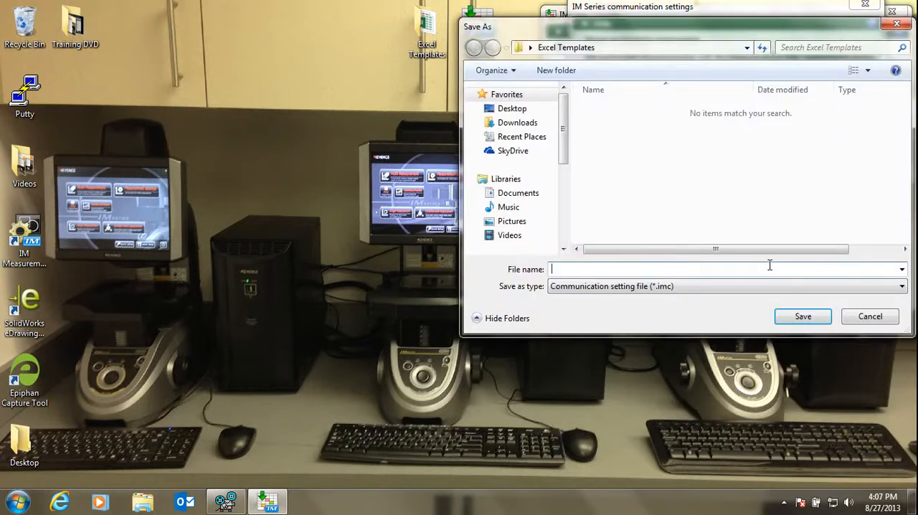
text(Comm)
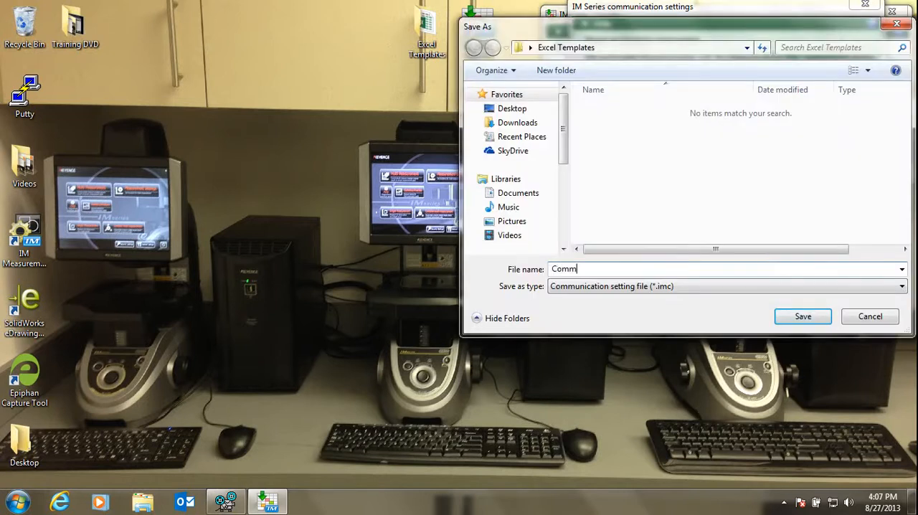
text(unication)
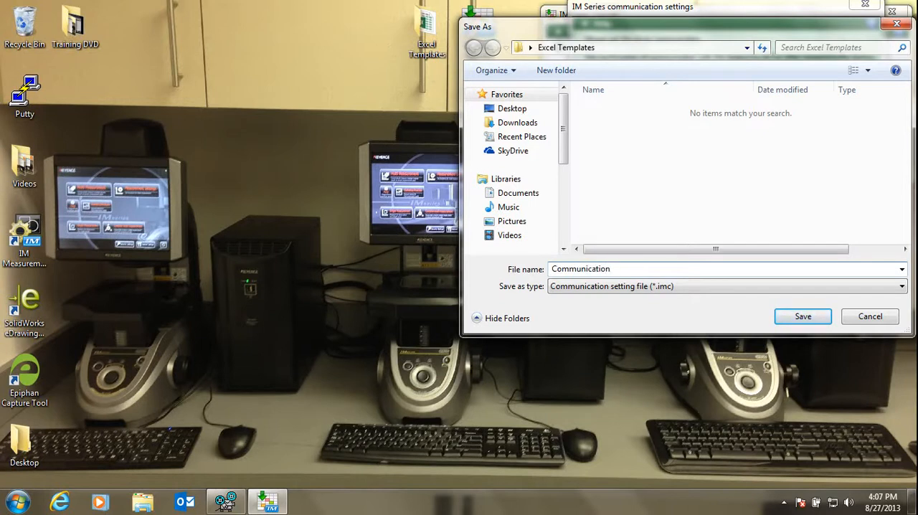
click(802, 316)
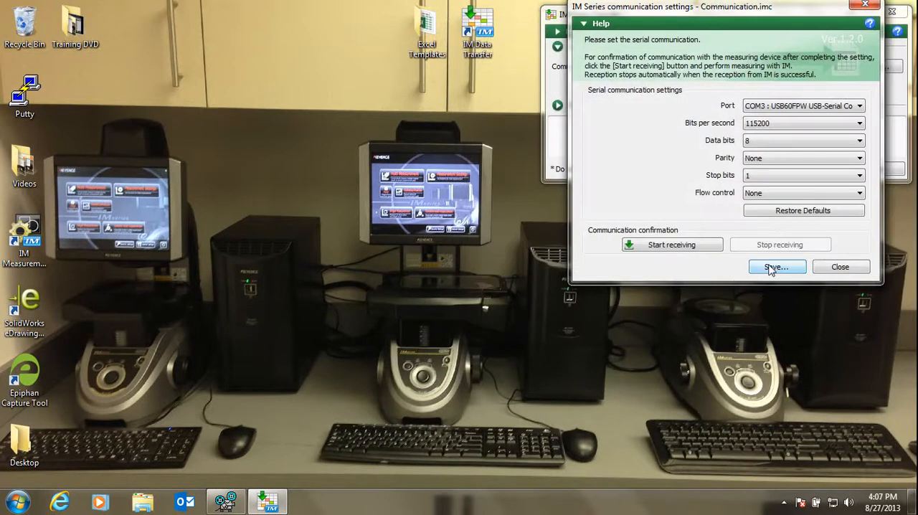
mouse_move(840, 267)
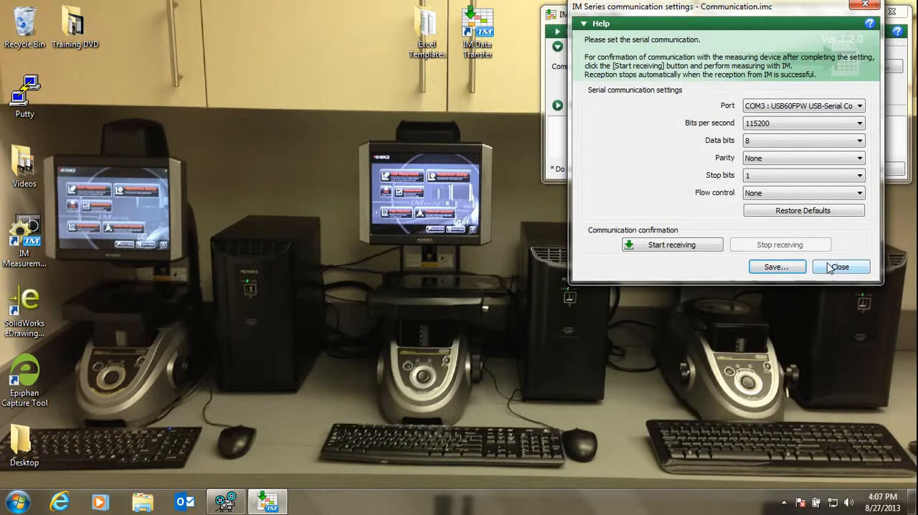
click(840, 266)
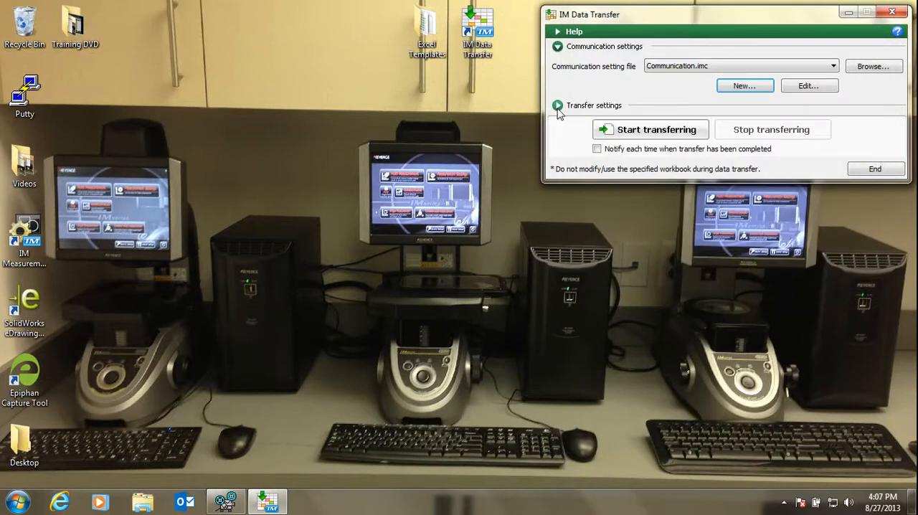
click(558, 105)
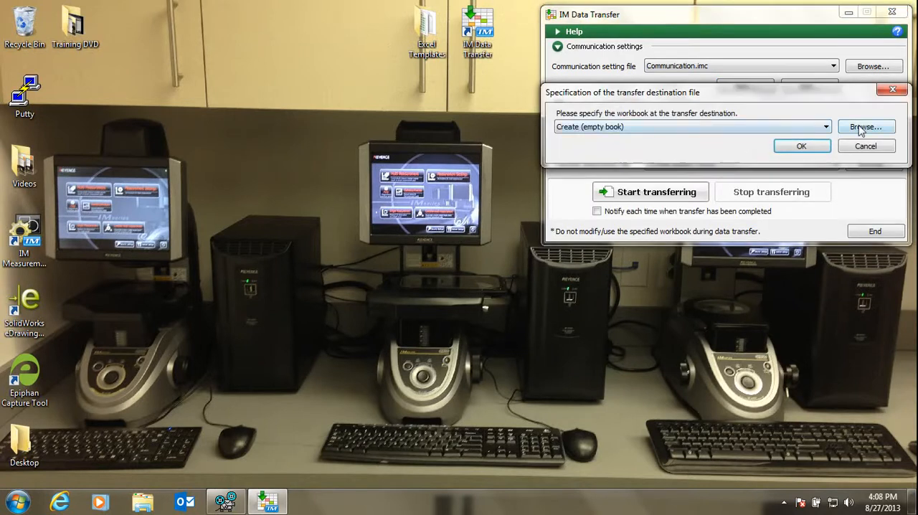
Choose QIP Form.xlsx from Excel Templates as the destination workbook and edit its transfer settings.
click(865, 127)
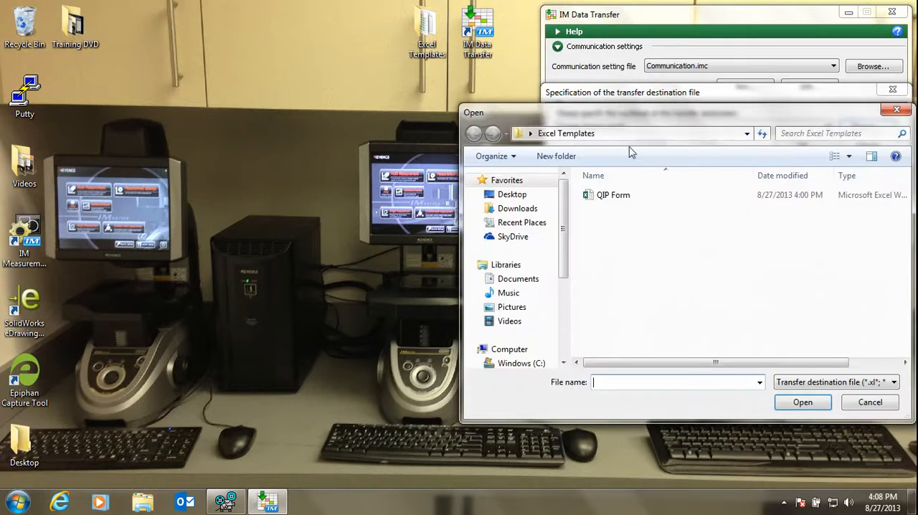
click(613, 194)
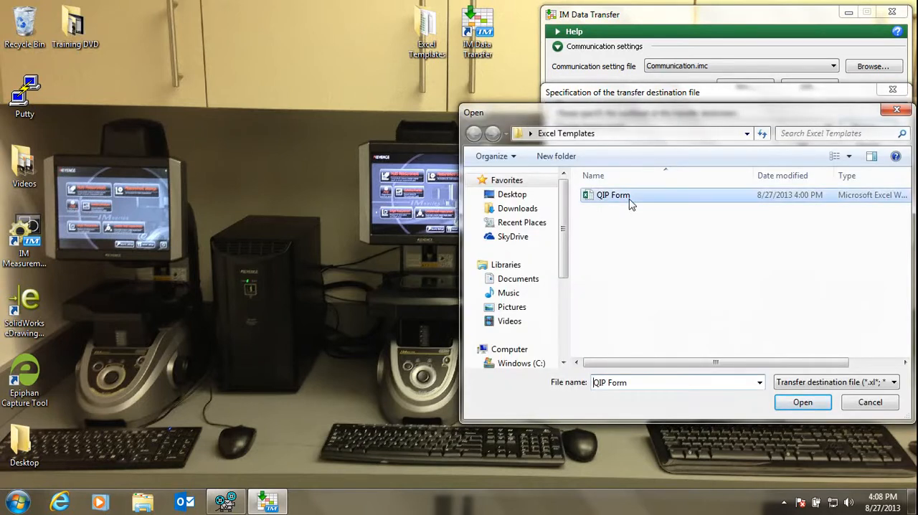
click(803, 402)
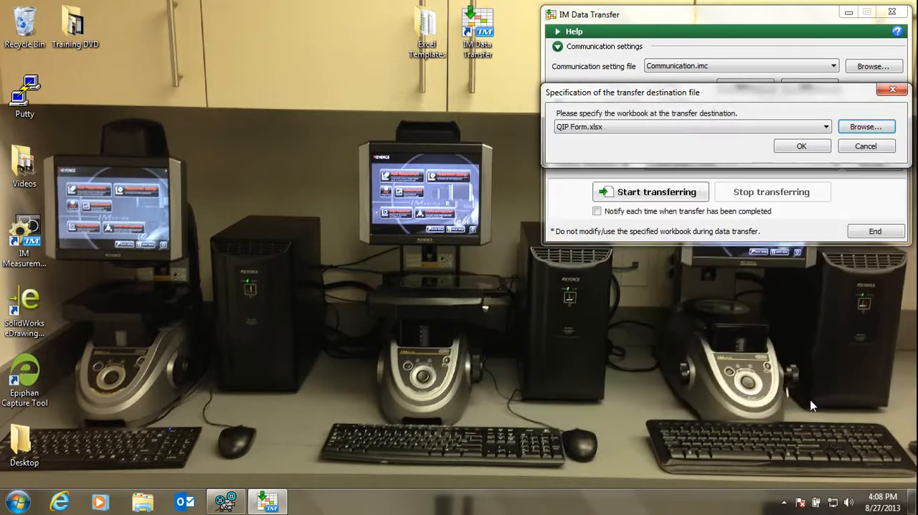
click(801, 146)
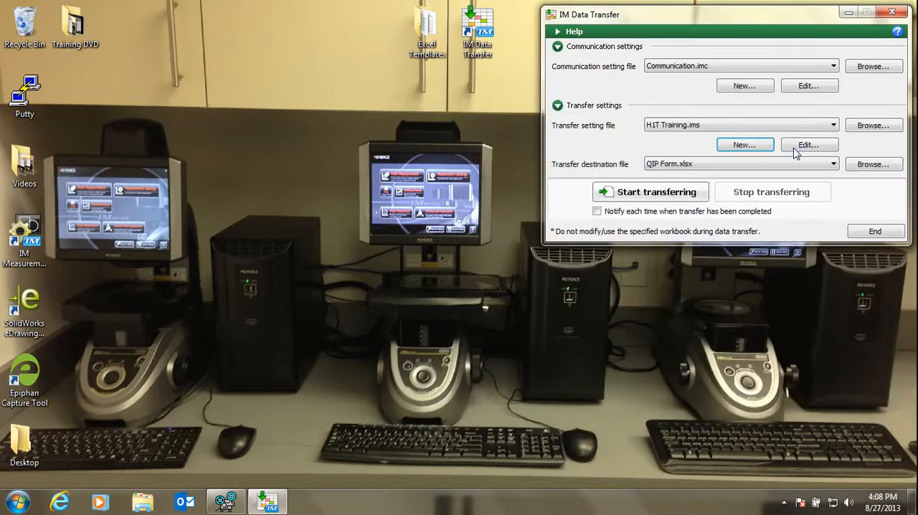
click(808, 144)
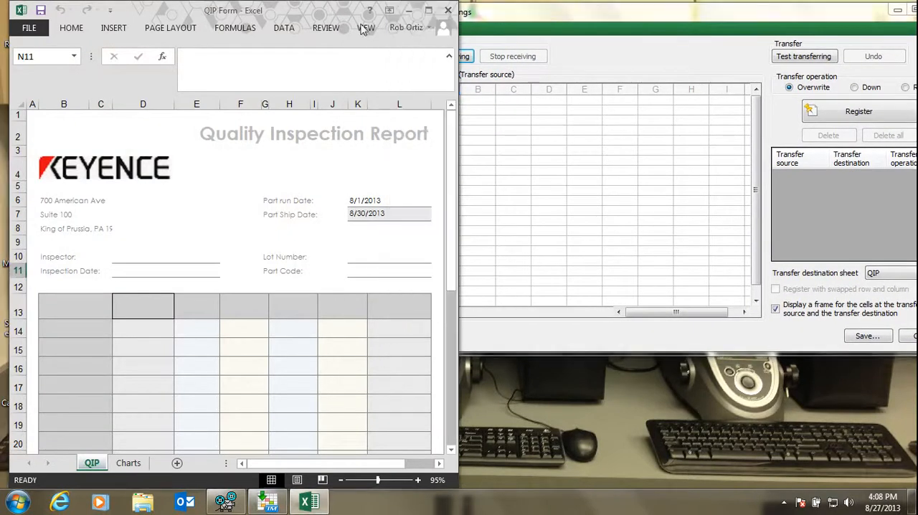
mouse_move(456, 104)
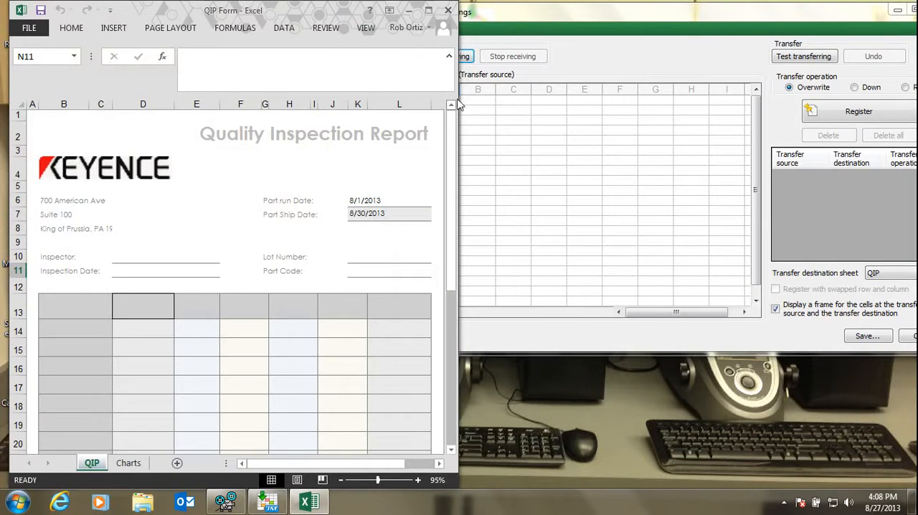
mouse_move(524, 50)
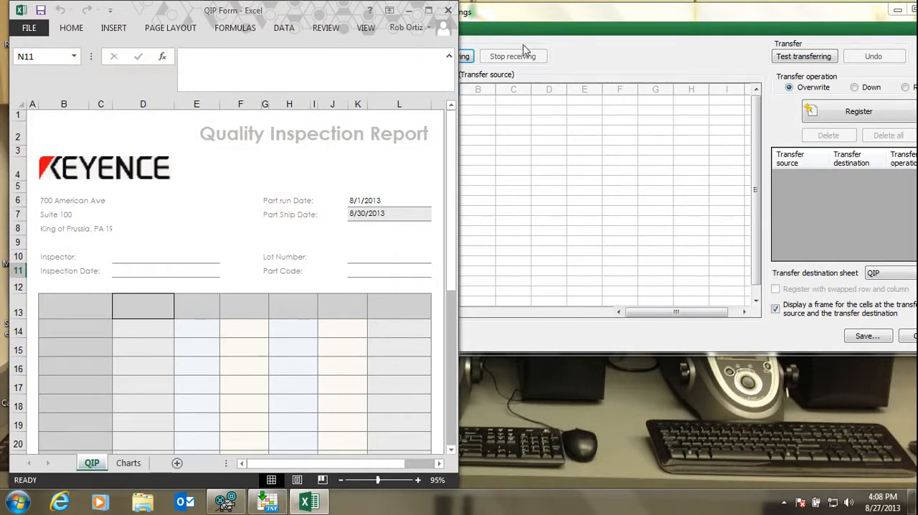
Move the Transfer settings window to sit fully beside the QIP Form workbook.
drag(524, 43, 545, 16)
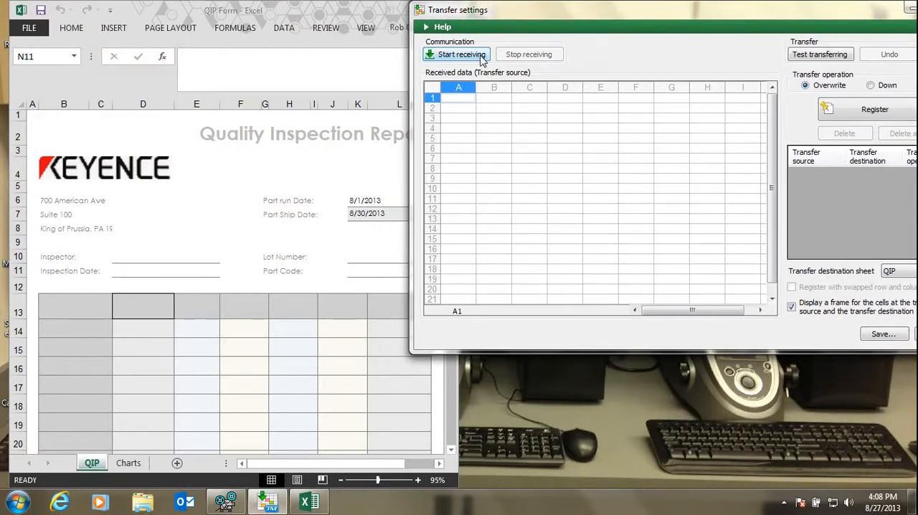
Receive the CCD Mount IM6020 measurement (14 items) into the grid and acknowledge the notice.
click(457, 54)
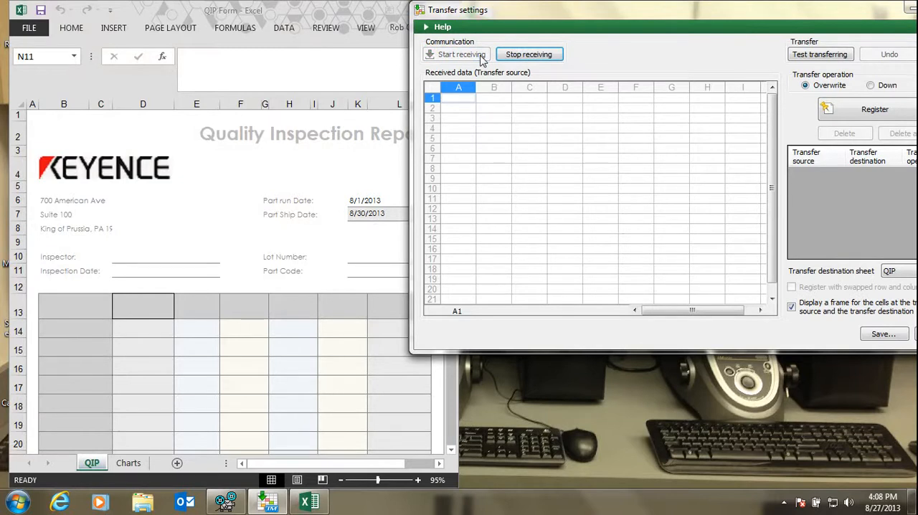
click(456, 53)
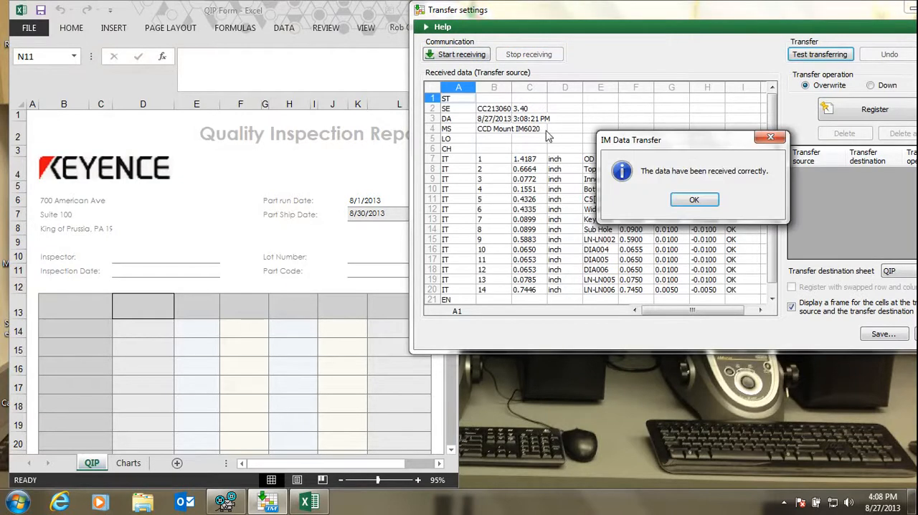
click(693, 199)
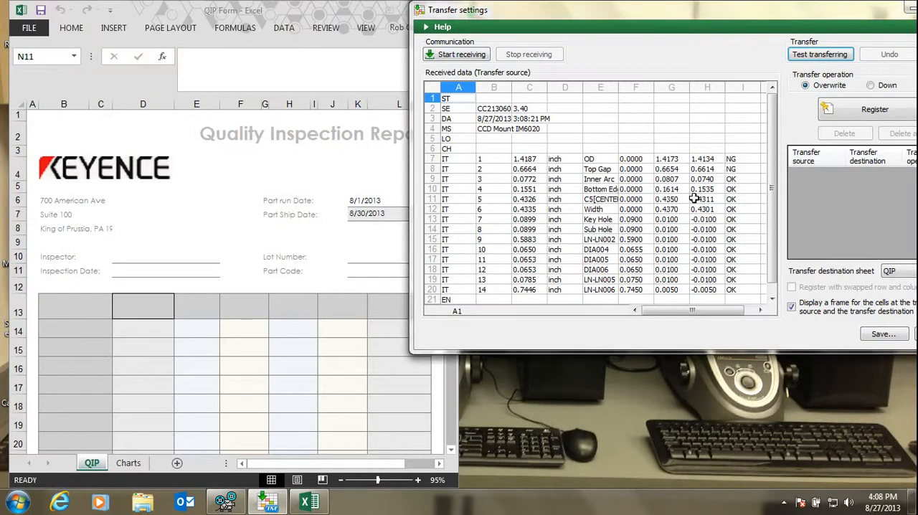
mouse_move(482, 279)
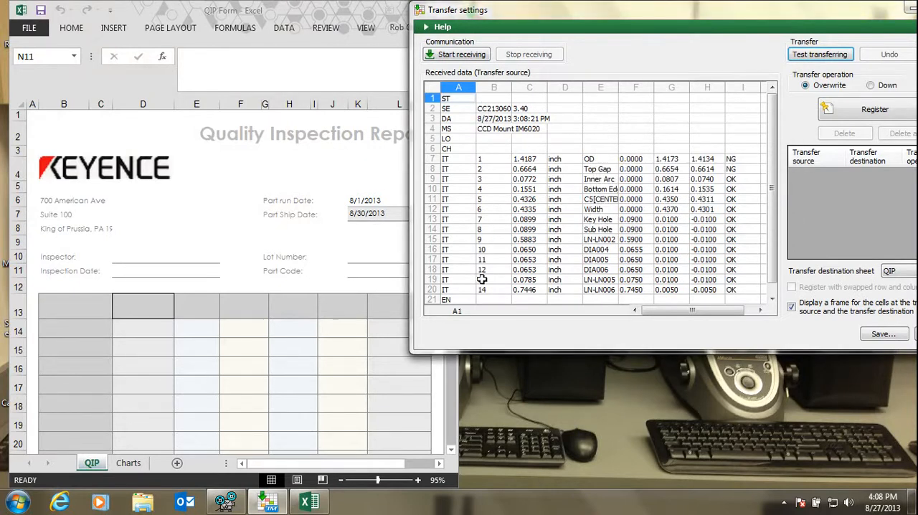
mouse_move(711, 152)
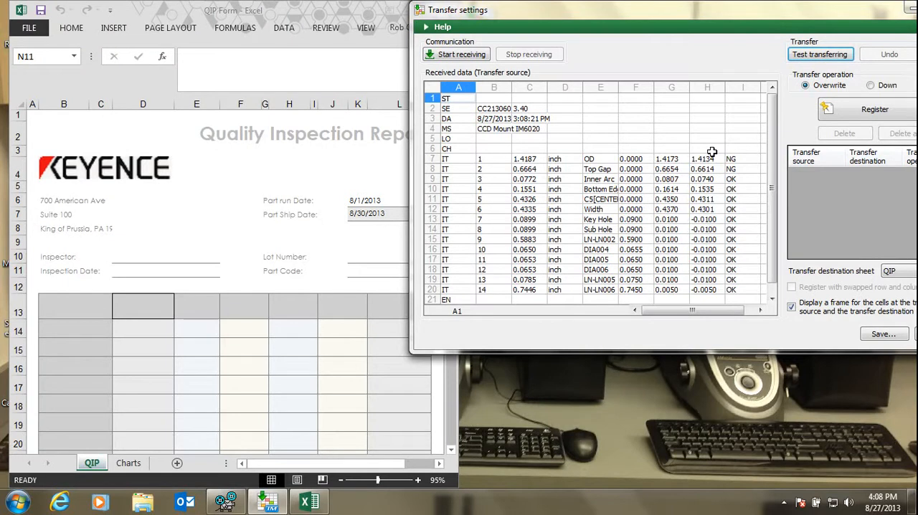
mouse_move(490, 122)
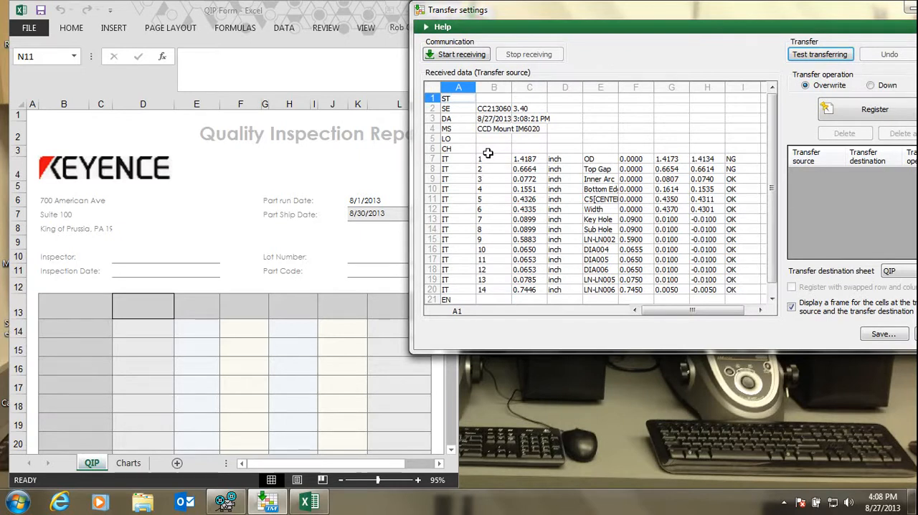
mouse_move(493, 119)
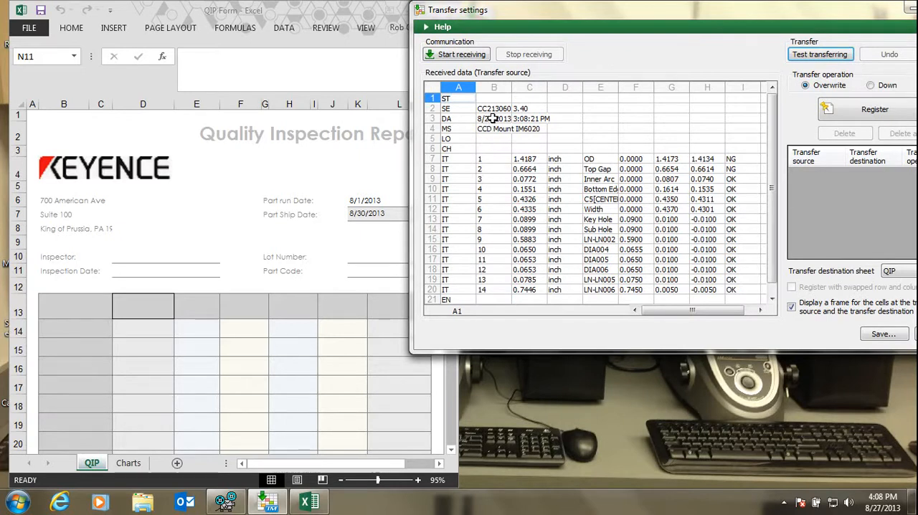
Register a rule mapping received date cell B3 to the form's Inspection Date cell D11.
click(493, 118)
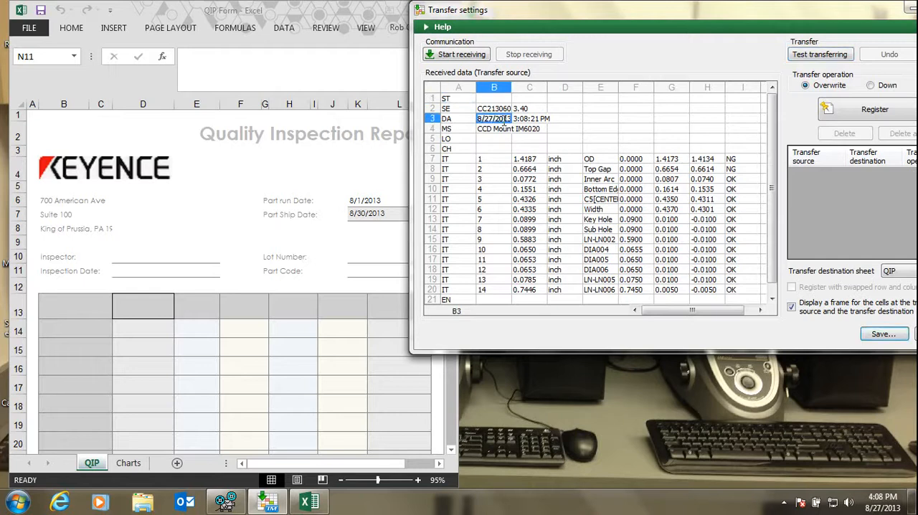
mouse_move(60, 278)
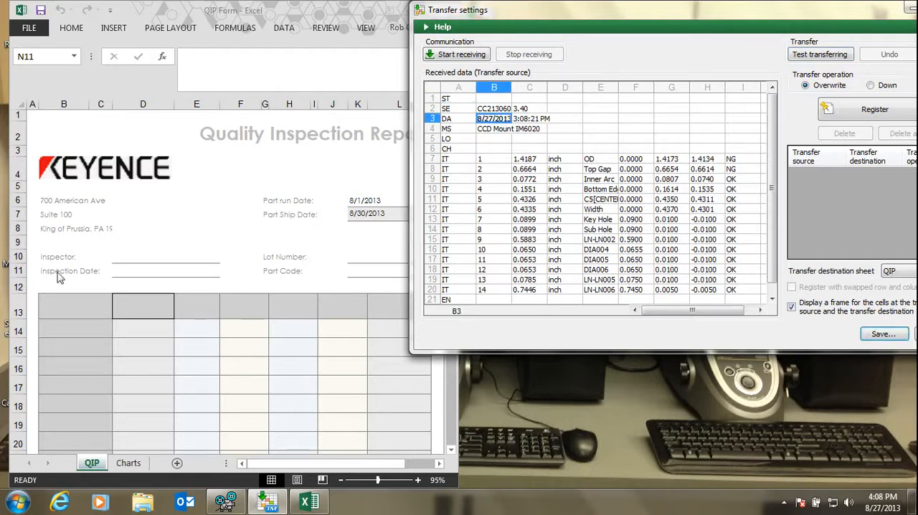
mouse_move(322, 182)
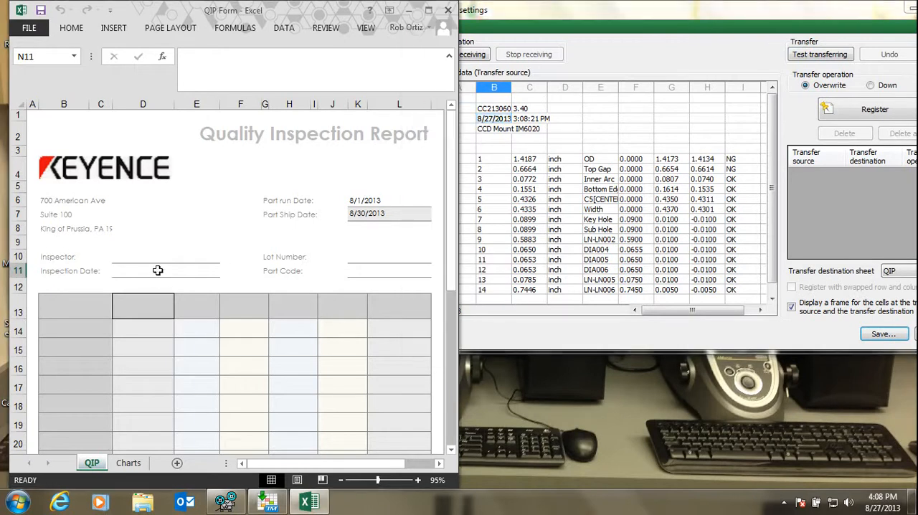
click(153, 271)
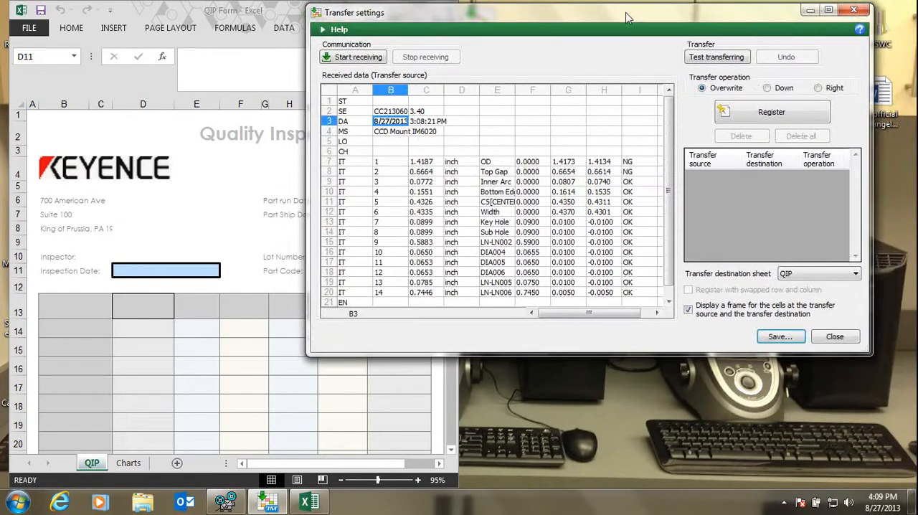
mouse_move(709, 99)
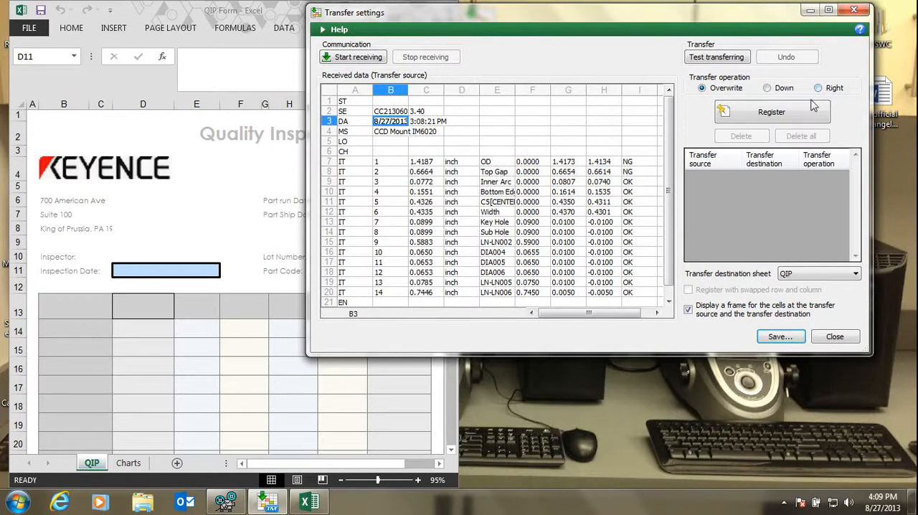
click(771, 111)
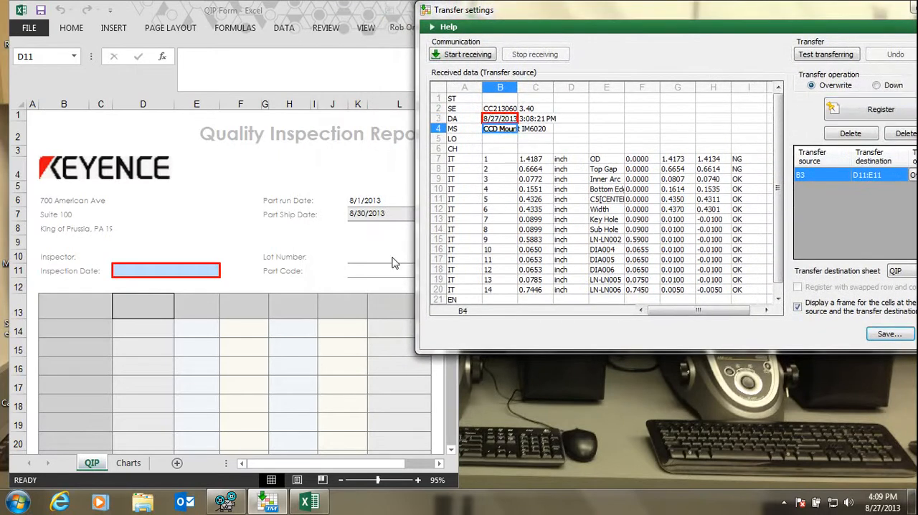
Register part name B4 to Part Code K11 and the OD and Top Gap names into the row-13 headers.
click(389, 270)
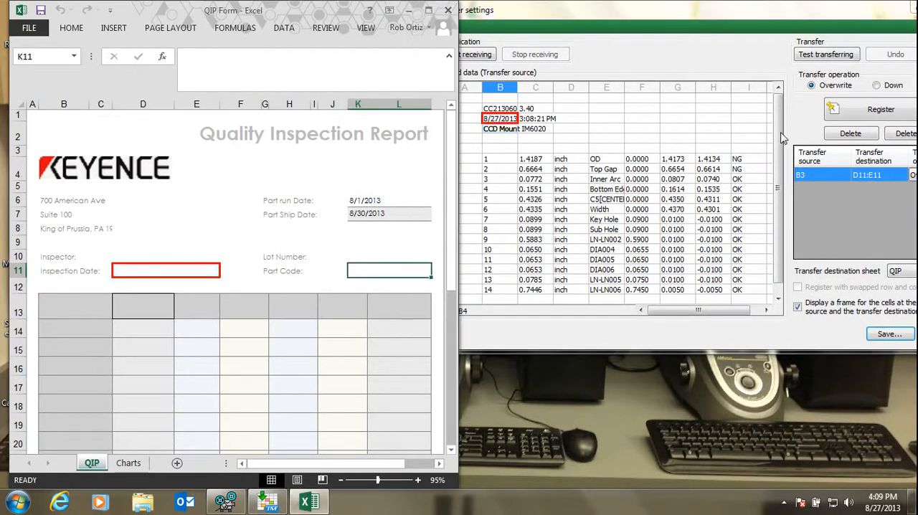
click(880, 109)
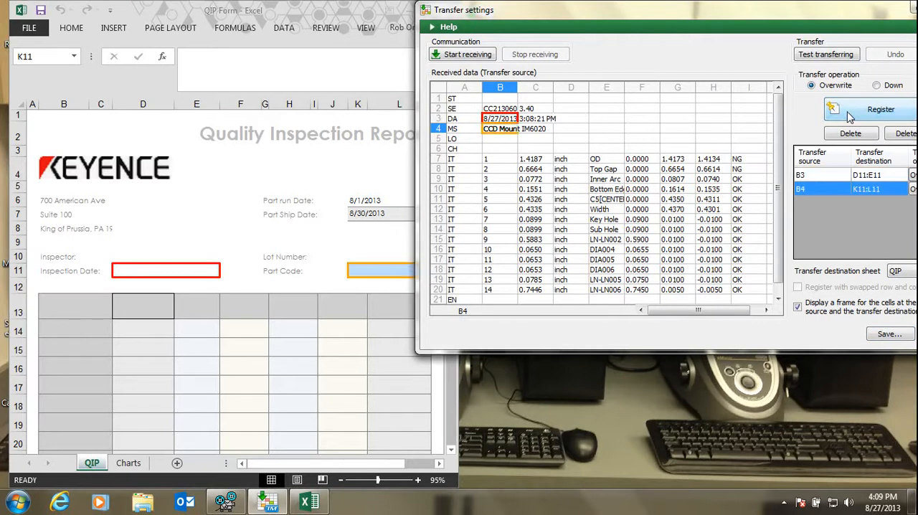
click(606, 158)
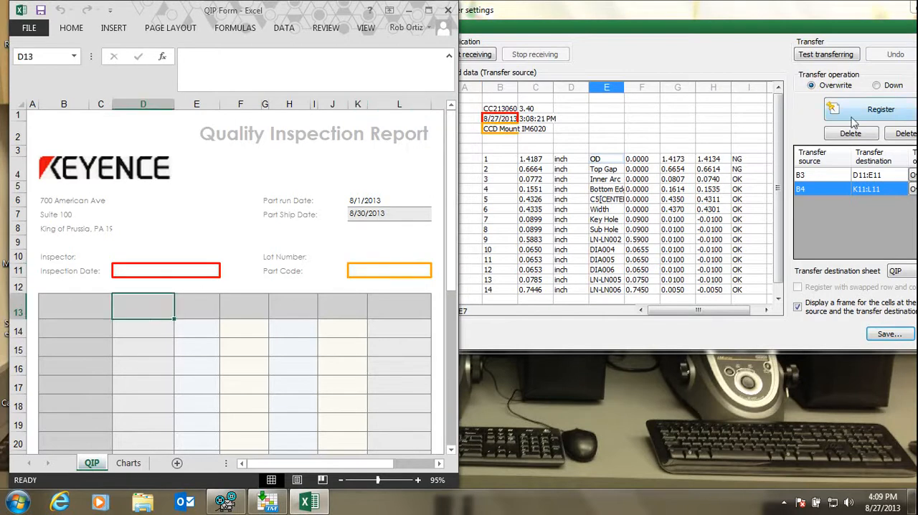
click(880, 109)
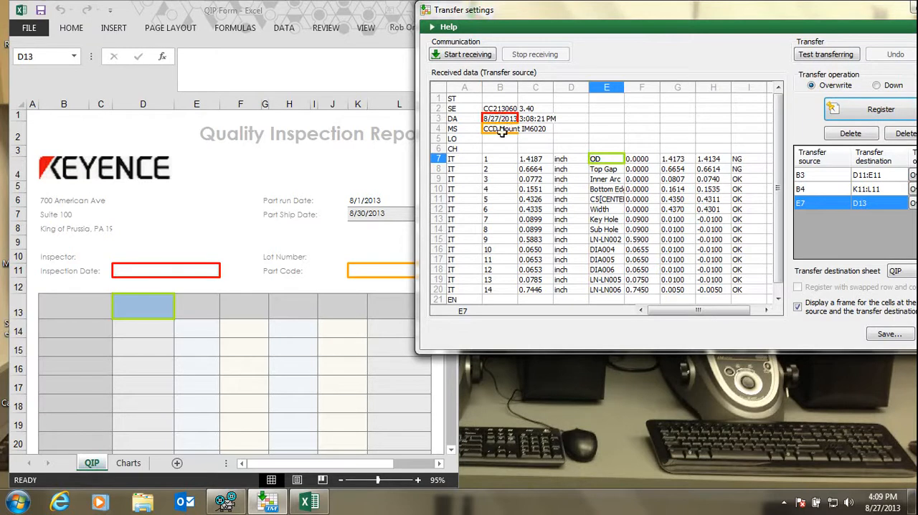
click(605, 168)
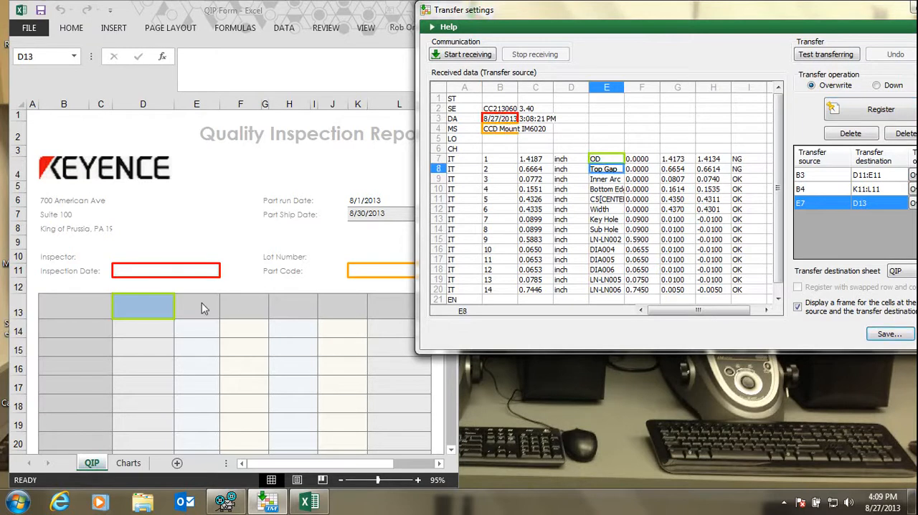
click(196, 306)
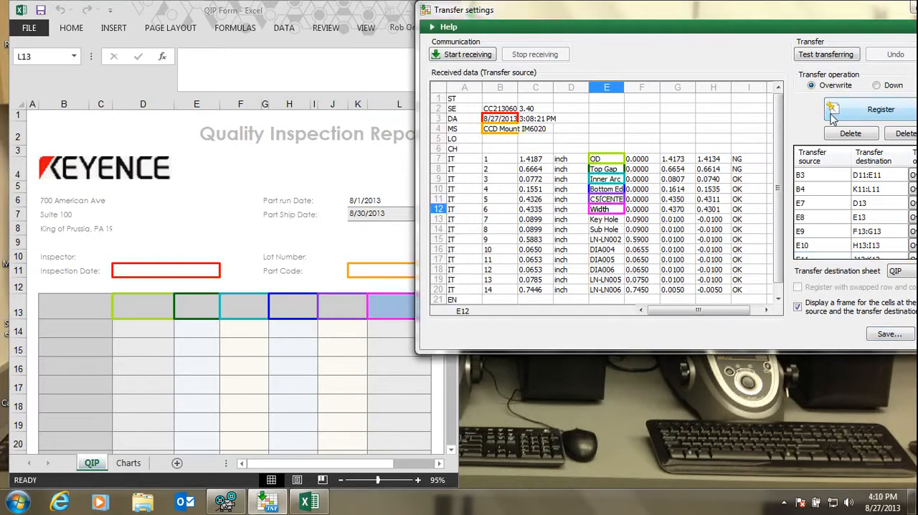
mouse_move(286, 390)
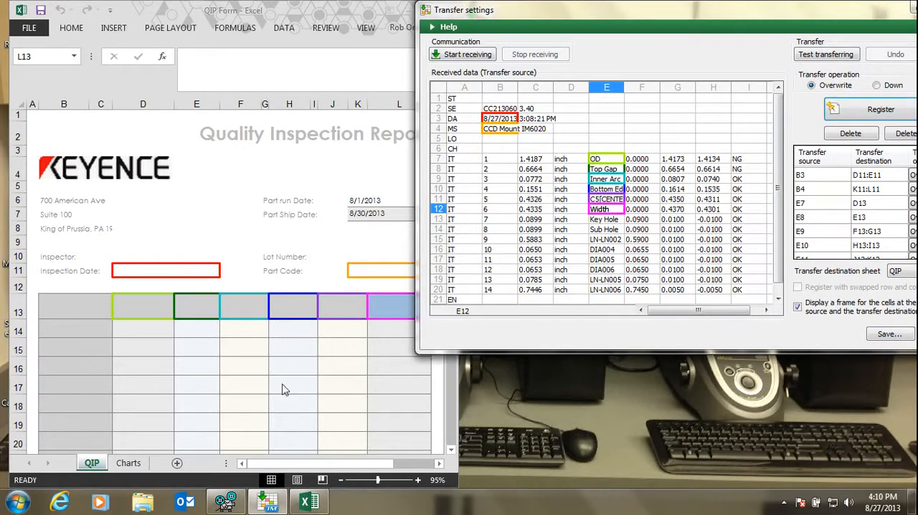
mouse_move(151, 311)
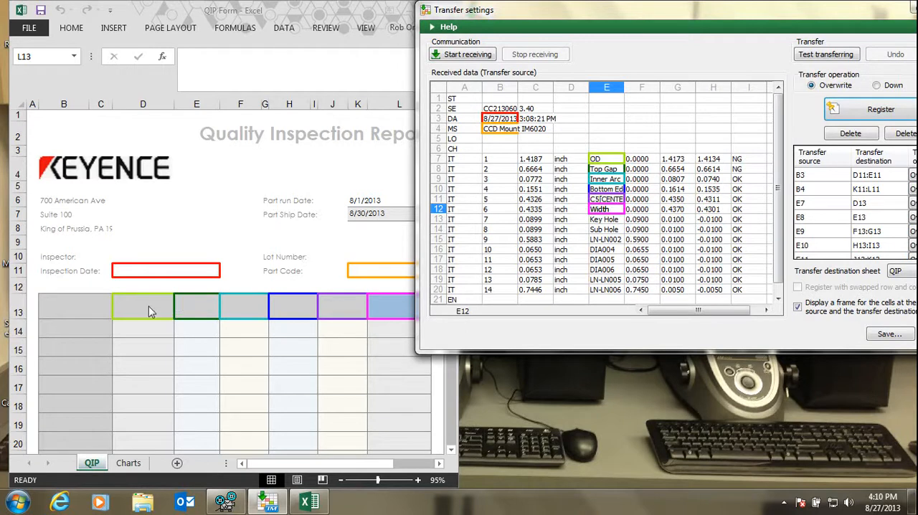
mouse_move(387, 308)
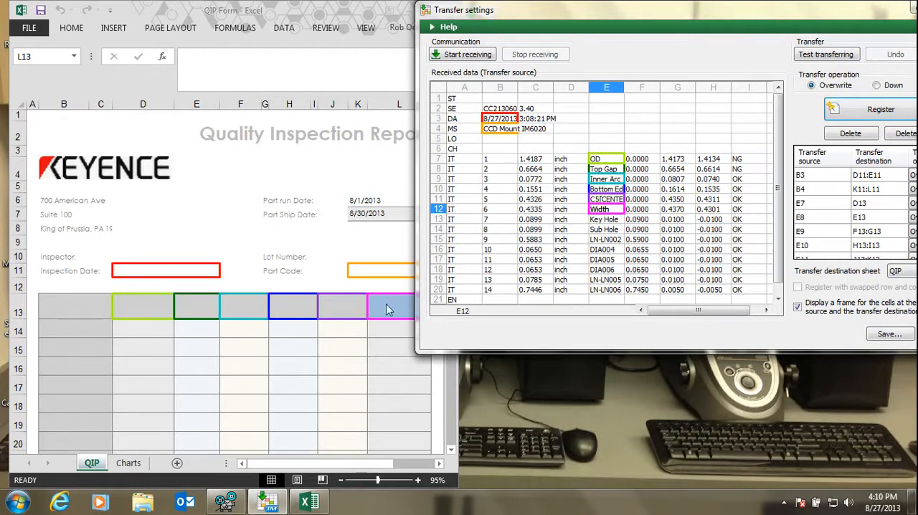
mouse_move(98, 339)
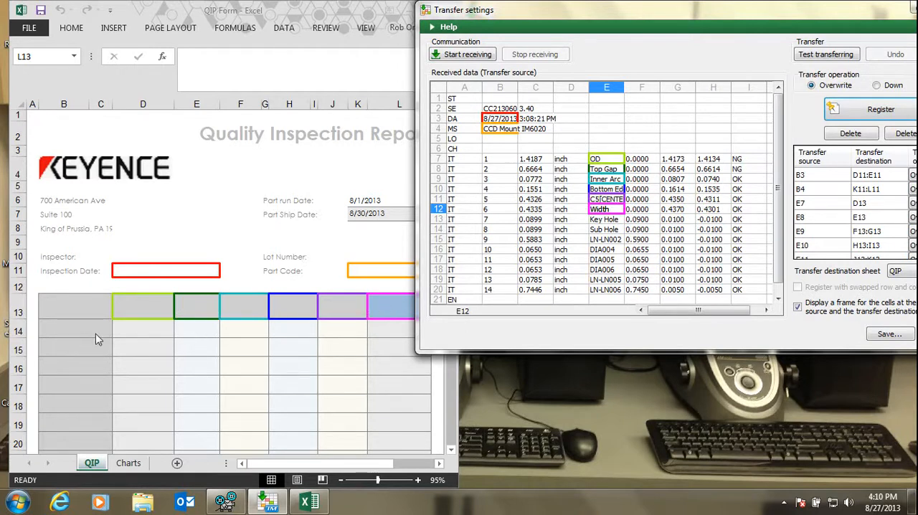
mouse_move(545, 119)
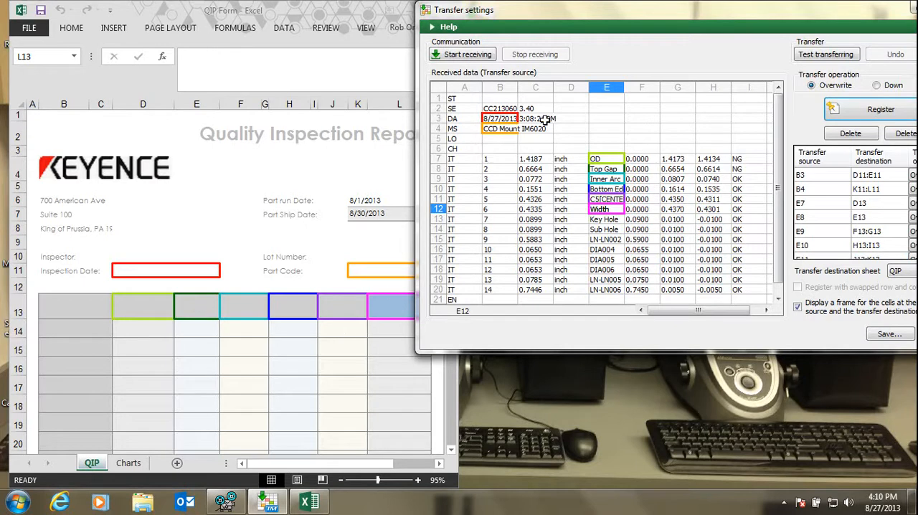
Map time C3 to B14 and measured values into row 14 with the Down transfer operation.
click(535, 118)
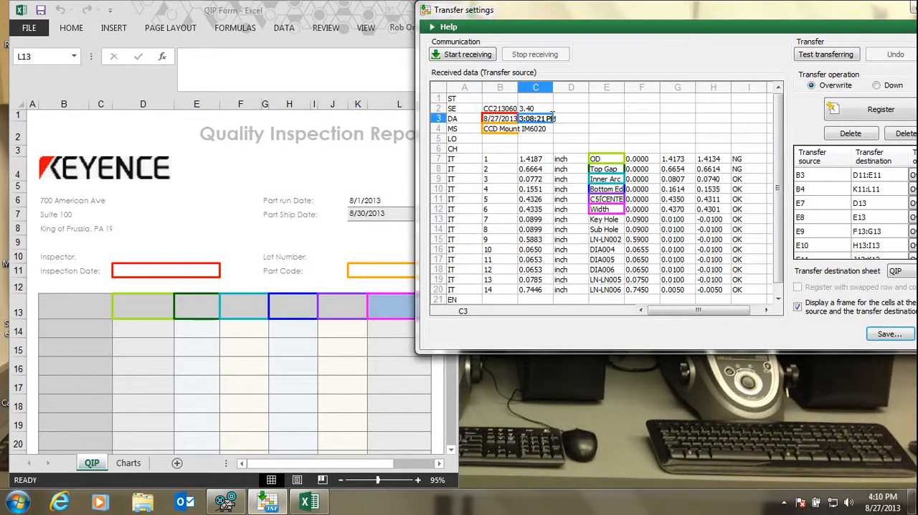
click(74, 328)
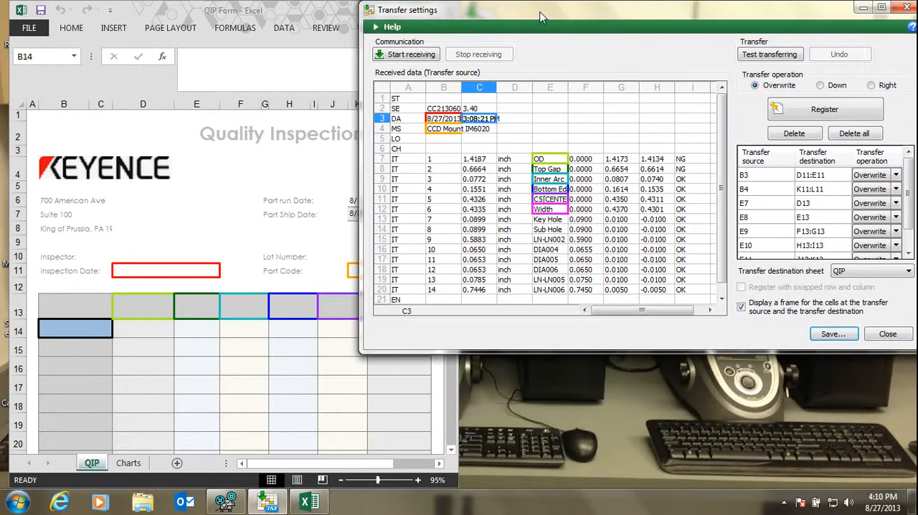
mouse_move(99, 341)
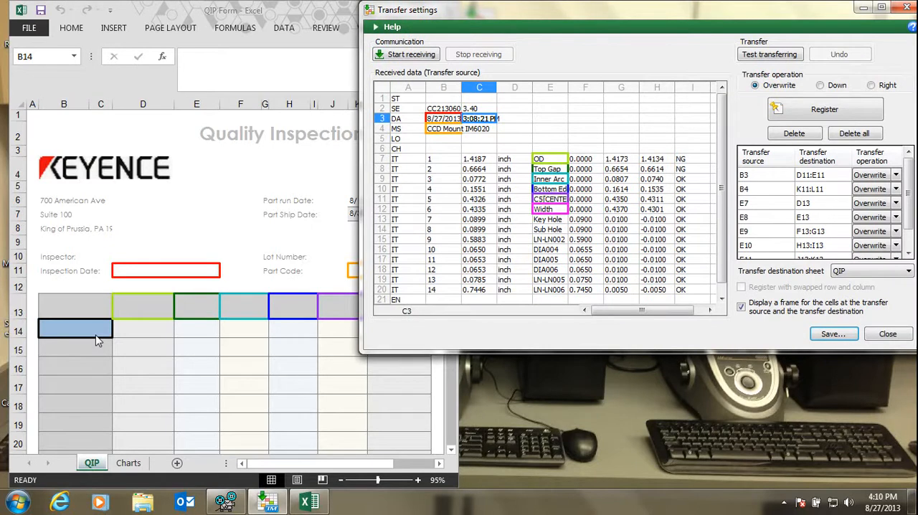
mouse_move(92, 368)
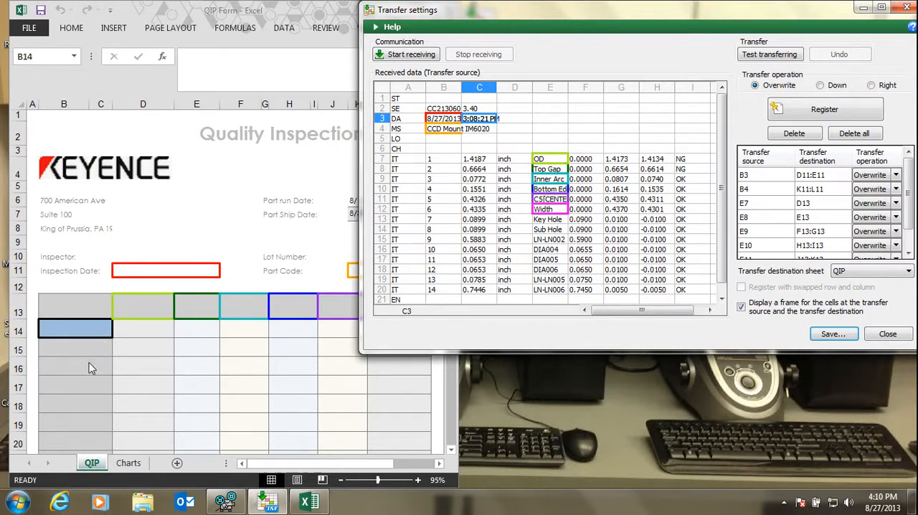
mouse_move(822, 89)
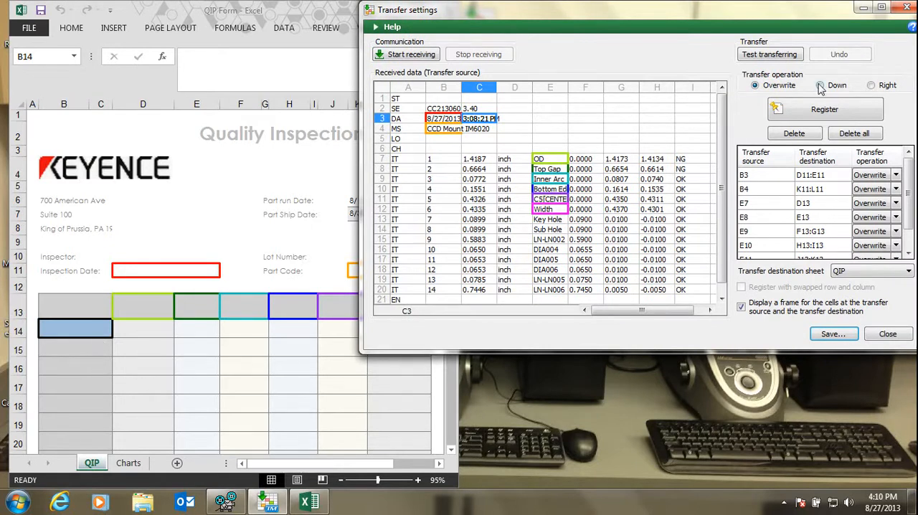
click(817, 85)
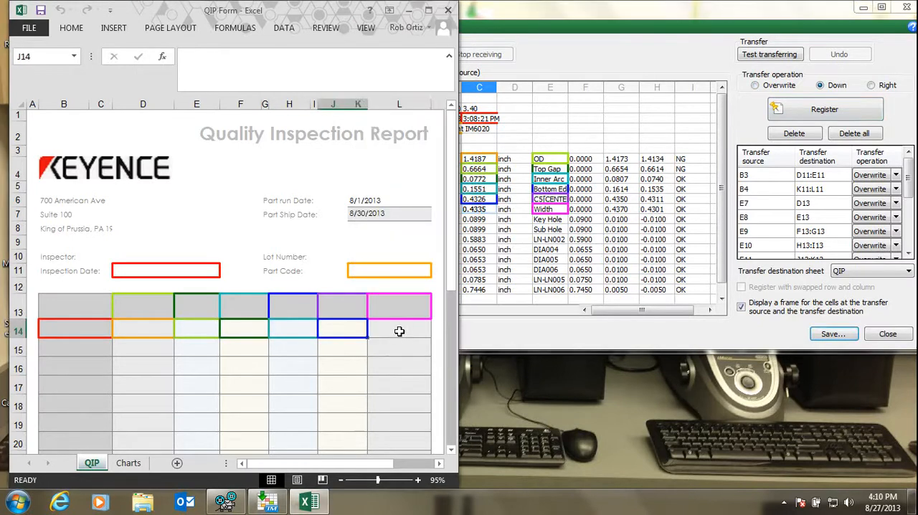
click(824, 109)
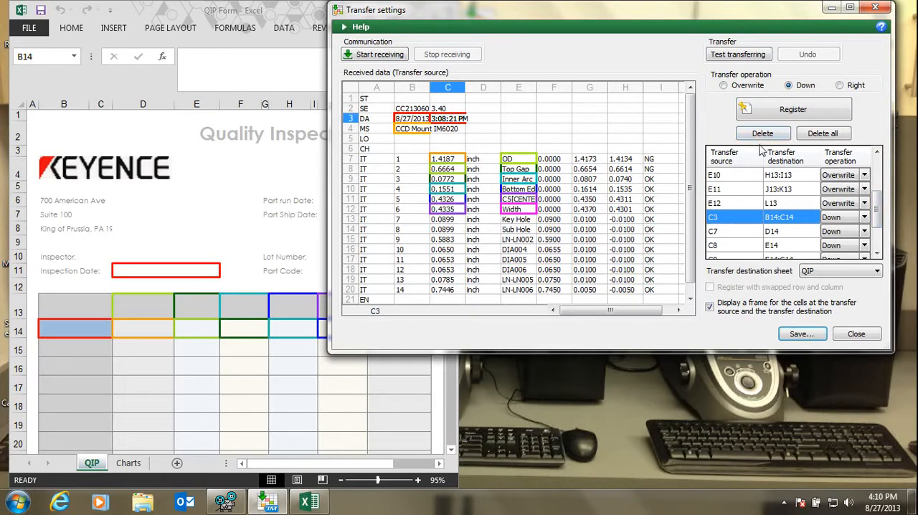
click(864, 217)
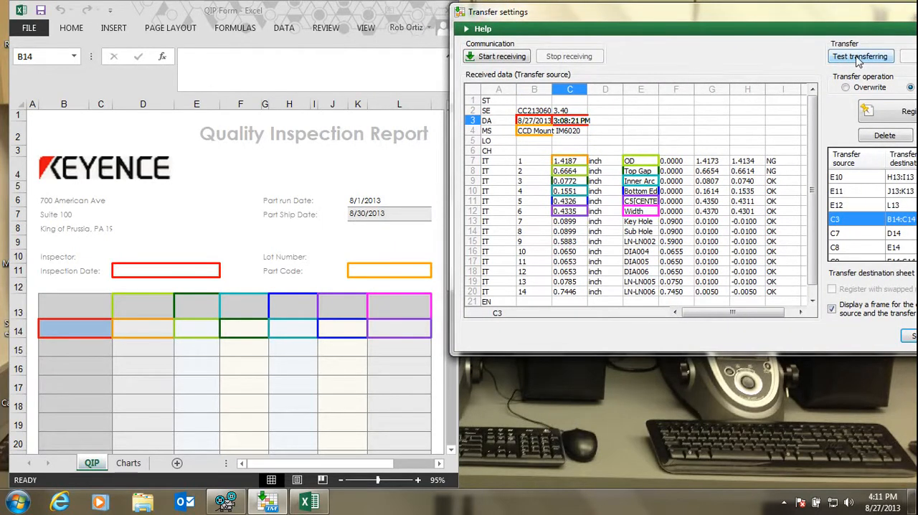
Run three test transfers, filling the form's header fields and rows 14 to 16.
click(860, 55)
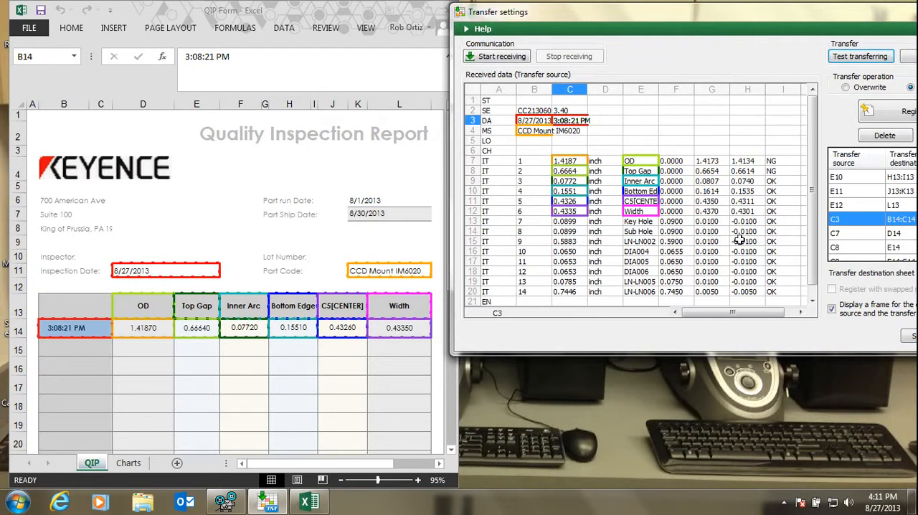
mouse_move(703, 101)
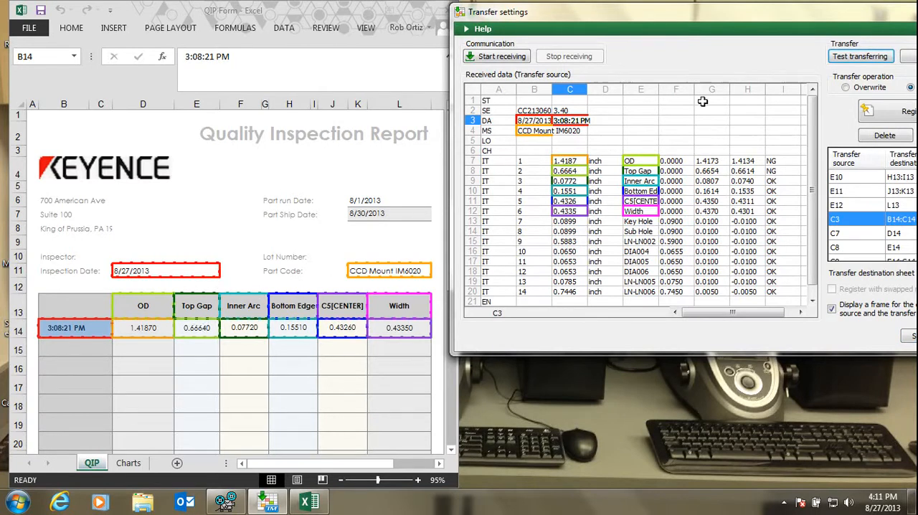
click(860, 56)
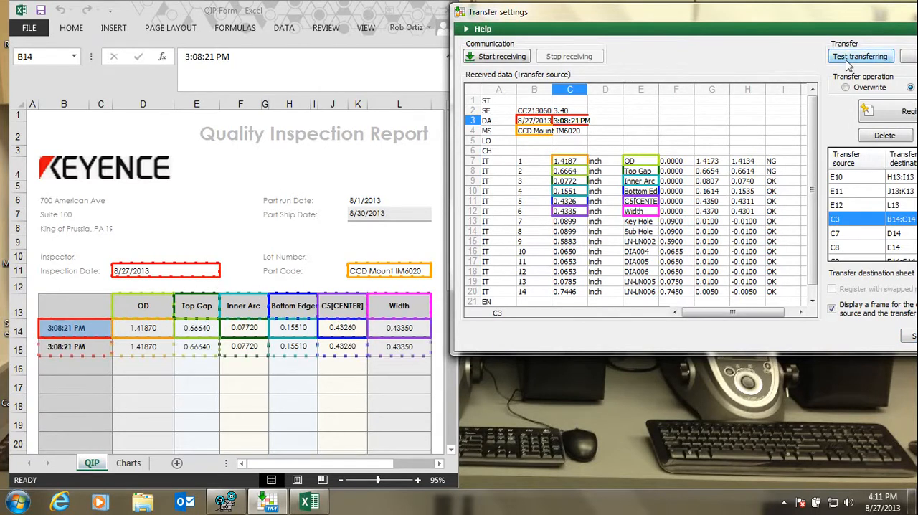
click(861, 56)
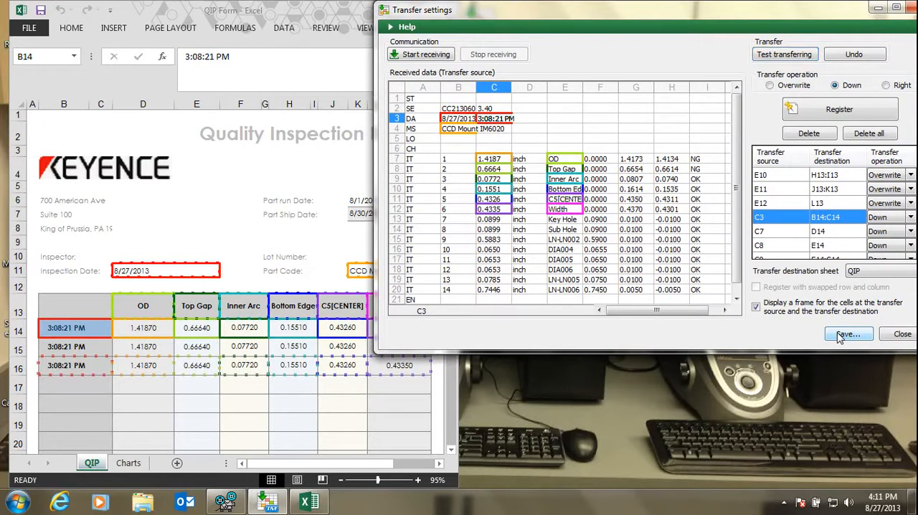
Save the transfer settings under the name QIP Form.
click(846, 334)
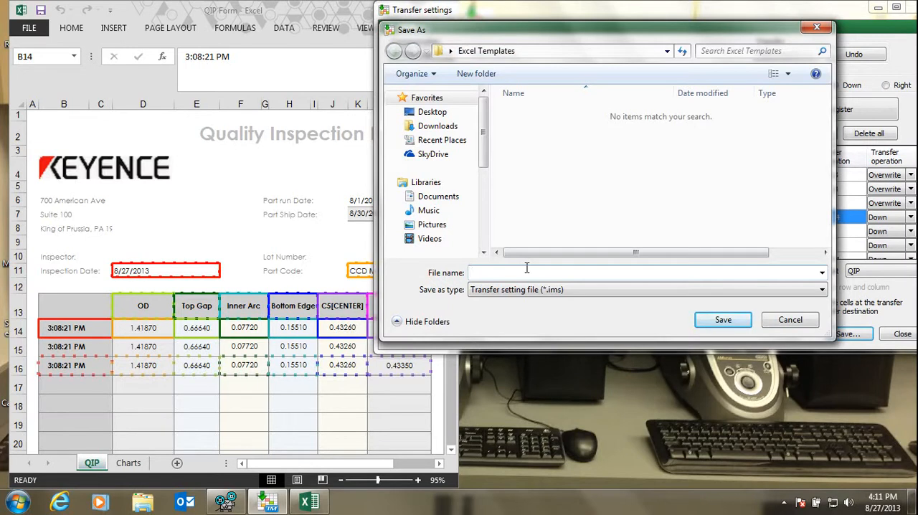
text(QIP F)
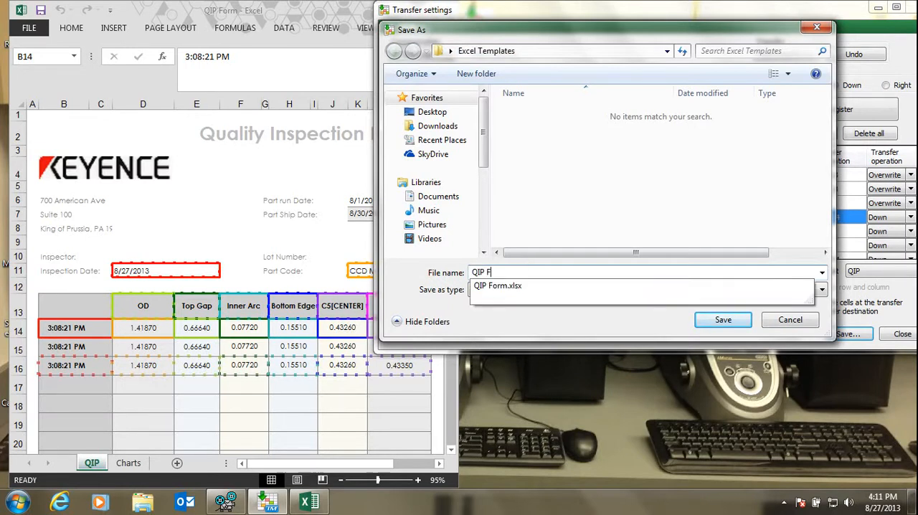
click(790, 319)
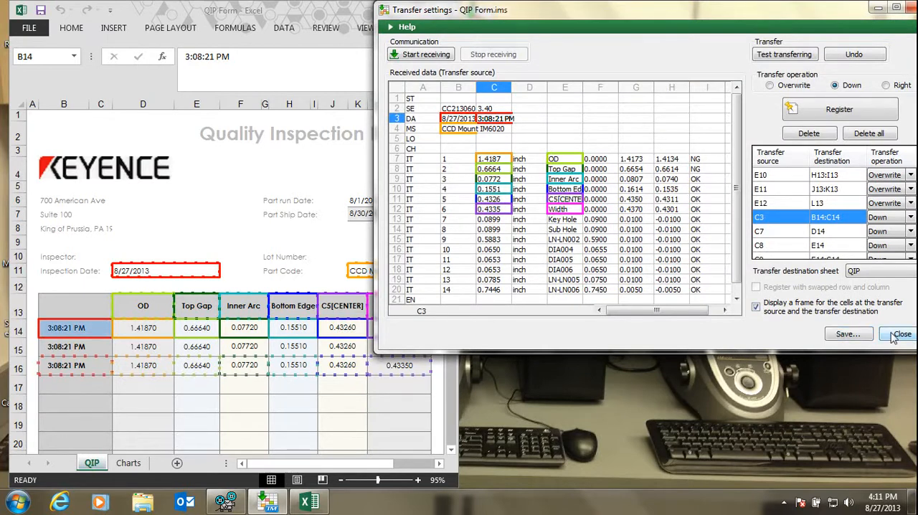
Close the settings window and the QIP Form workbook without saving the test rows.
click(902, 333)
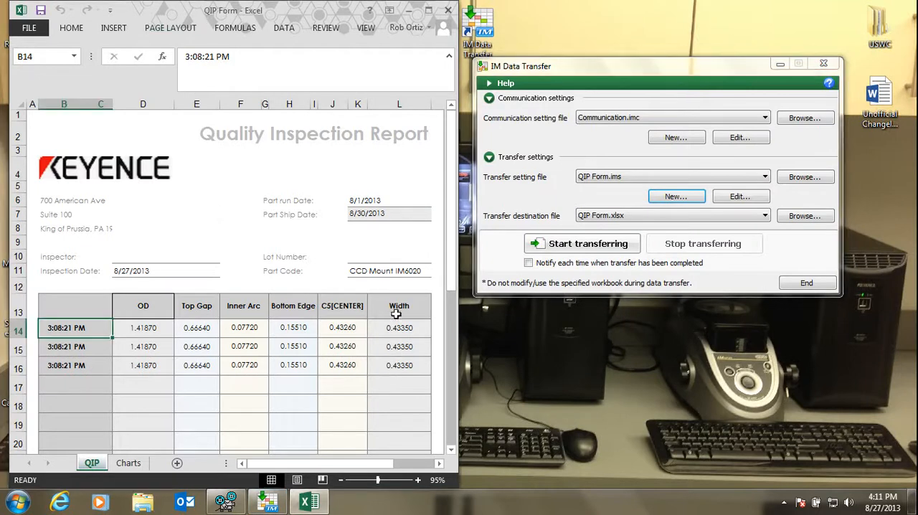
mouse_move(450, 11)
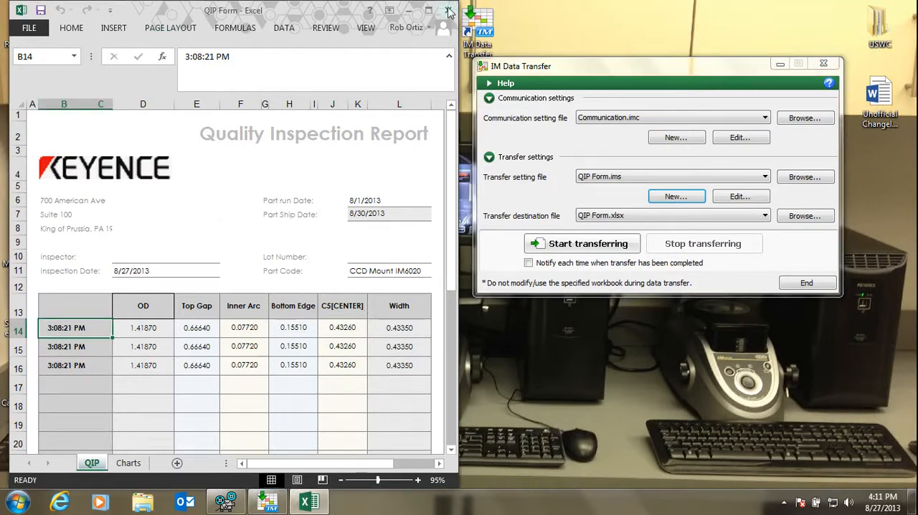
click(449, 12)
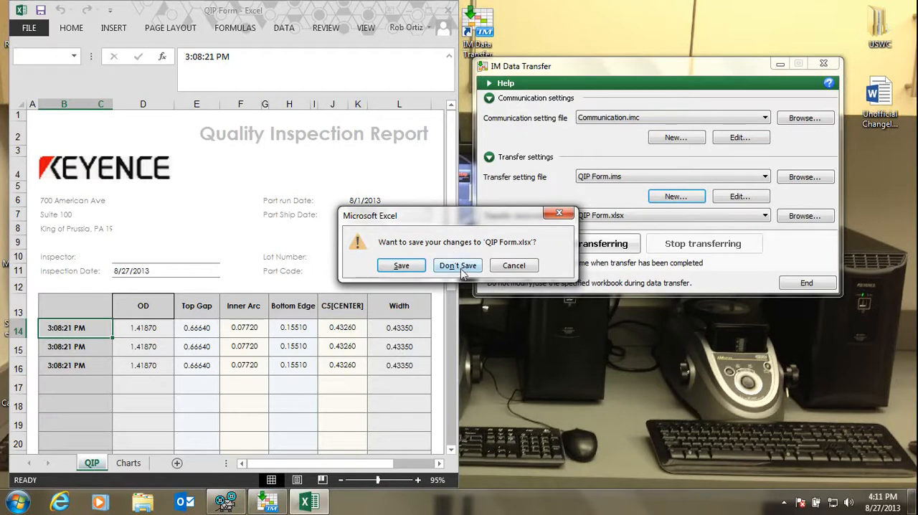
click(458, 265)
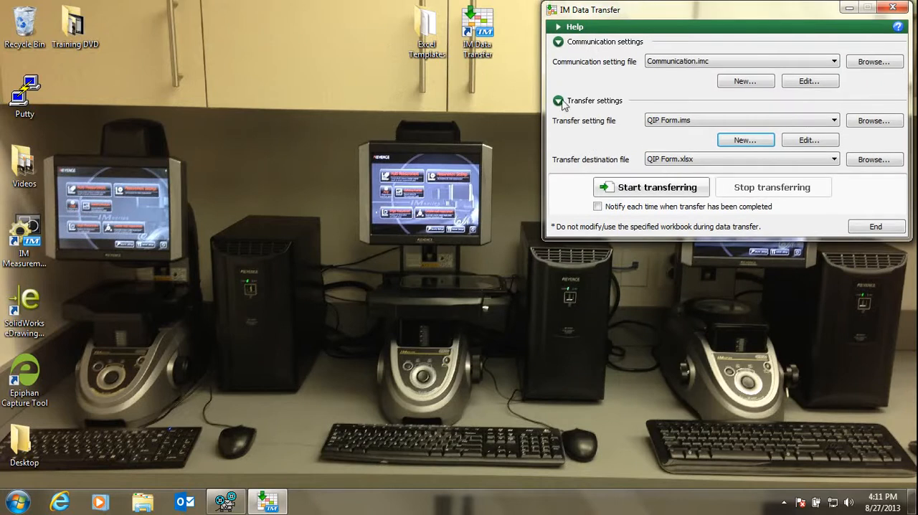
mouse_move(838, 159)
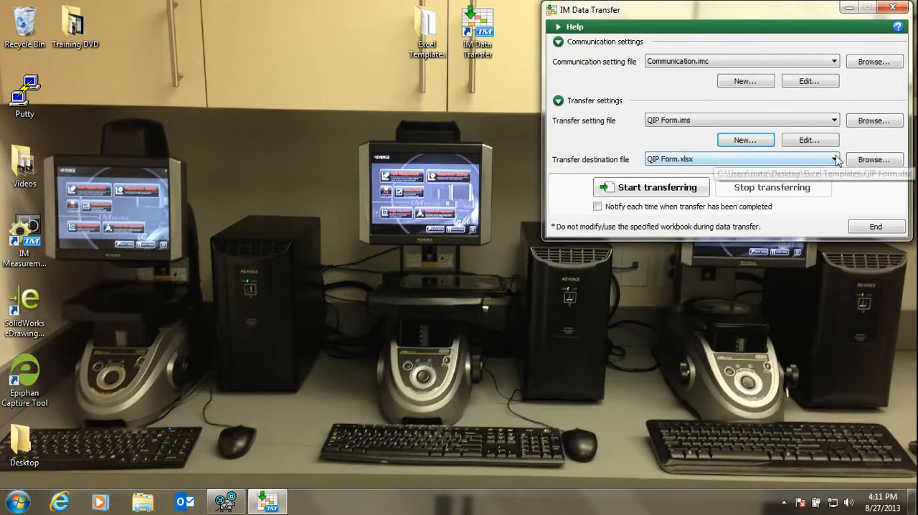
Choose QIP Form.xlsx as the destination and start transferring into the blank report.
click(834, 160)
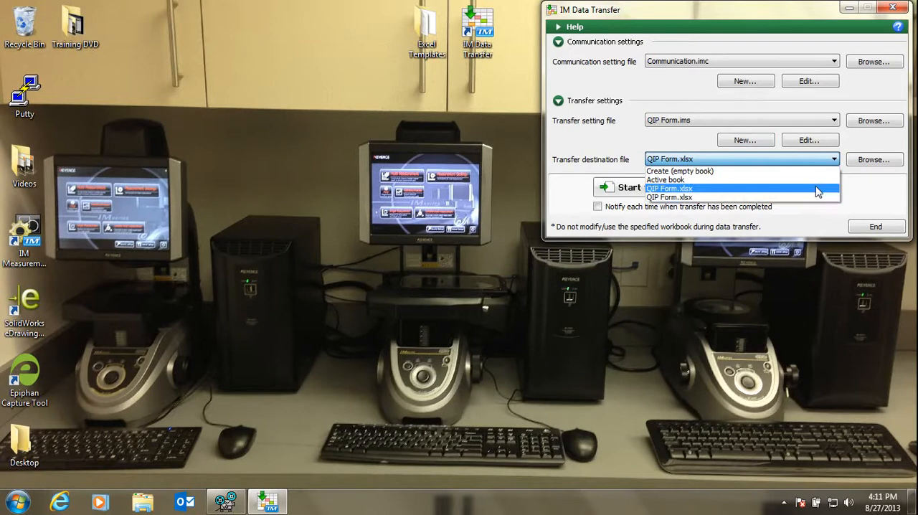
click(669, 189)
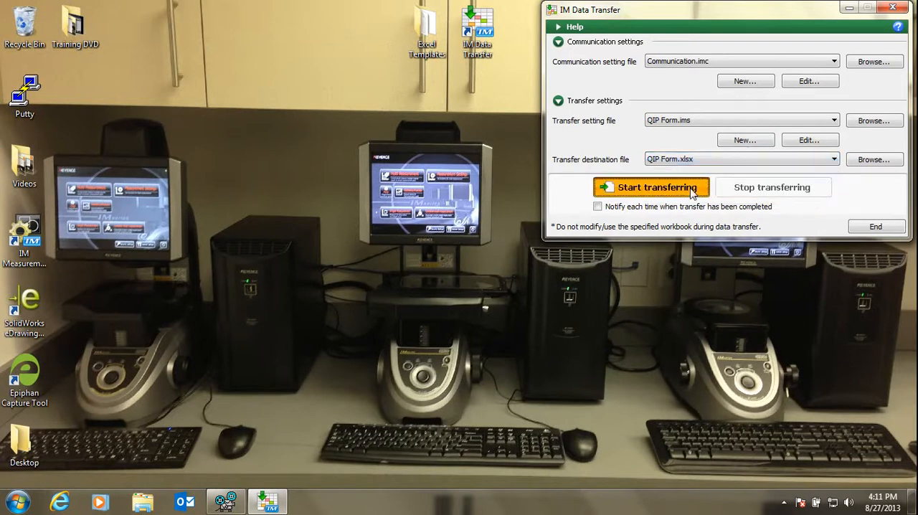
click(651, 187)
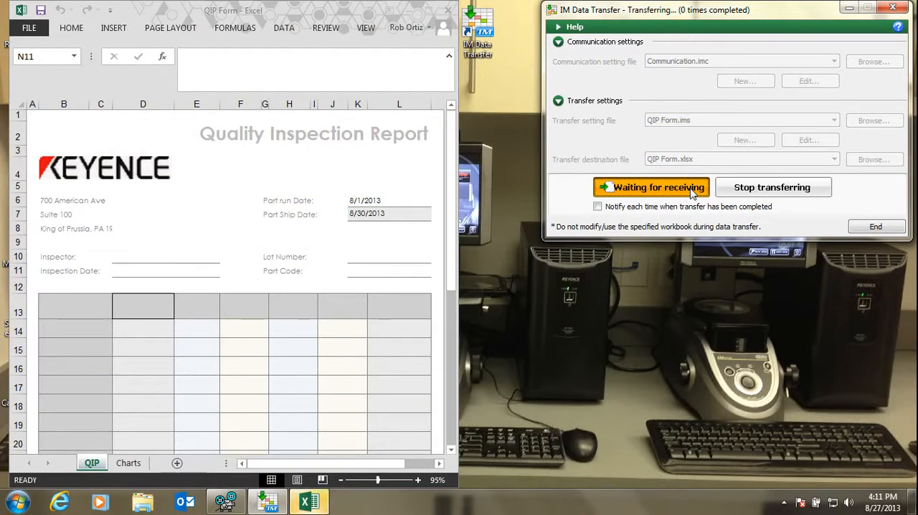
Fill rows 14–17 with four measurements and review Average, Max, Min and the Charts sheet.
click(651, 187)
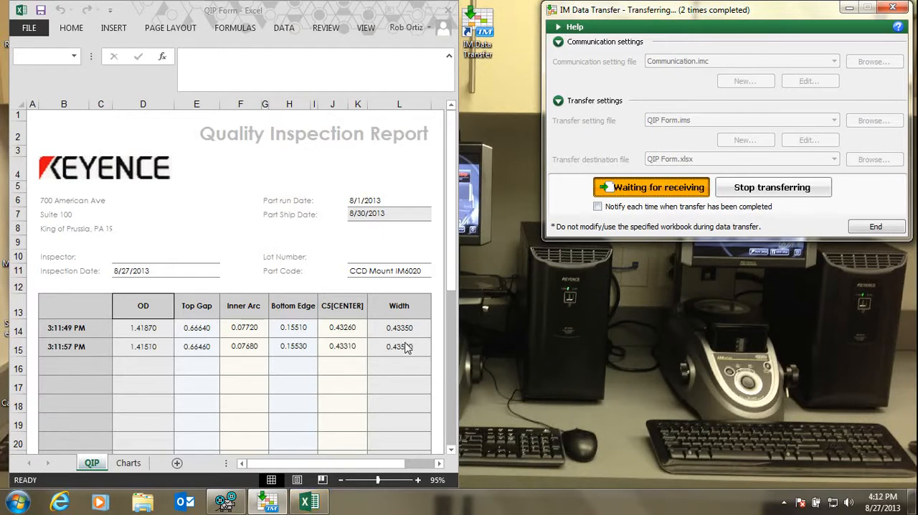
mouse_move(405, 242)
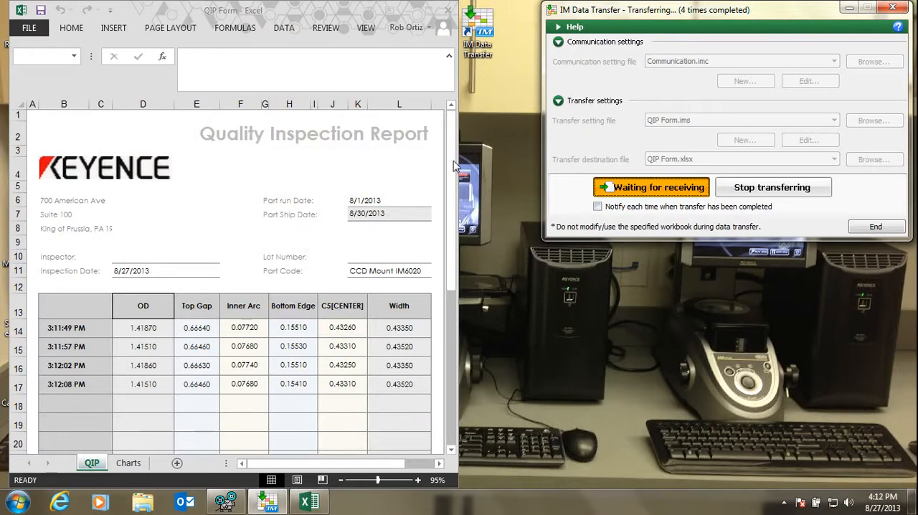
scroll(down, 3)
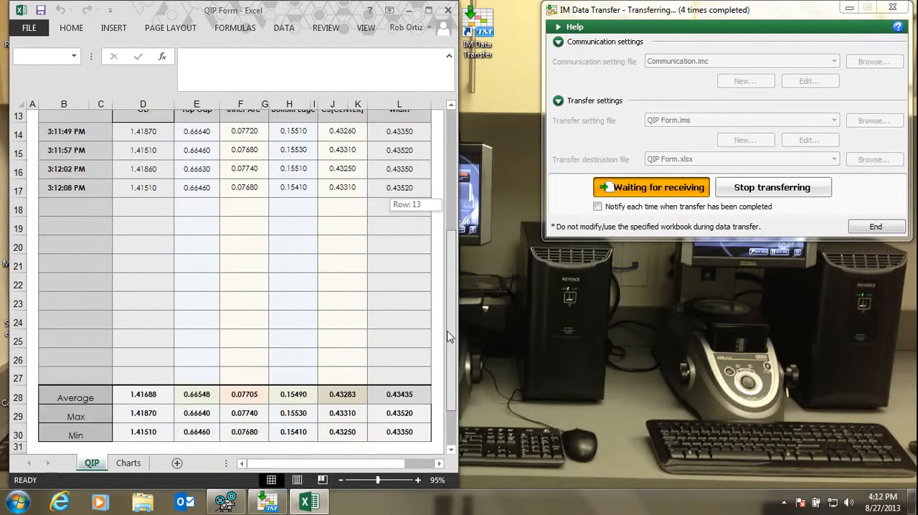
scroll(down, 3)
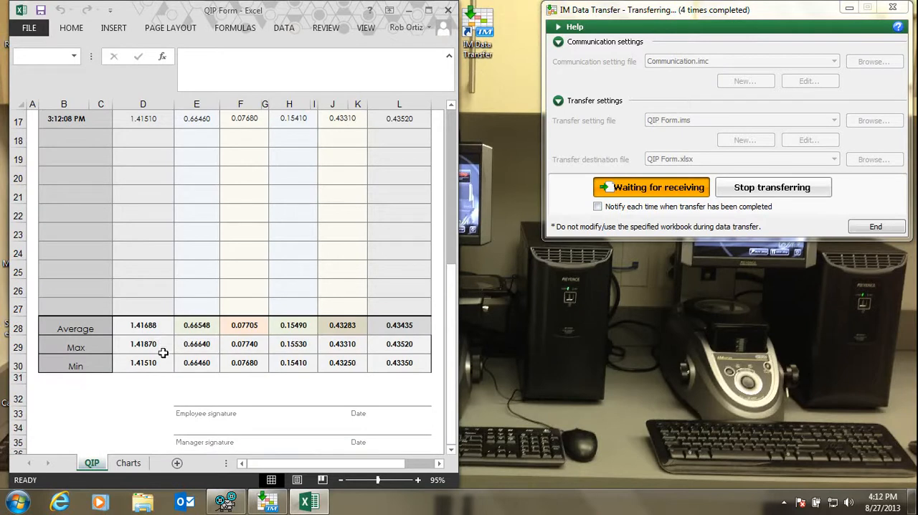
mouse_move(130, 410)
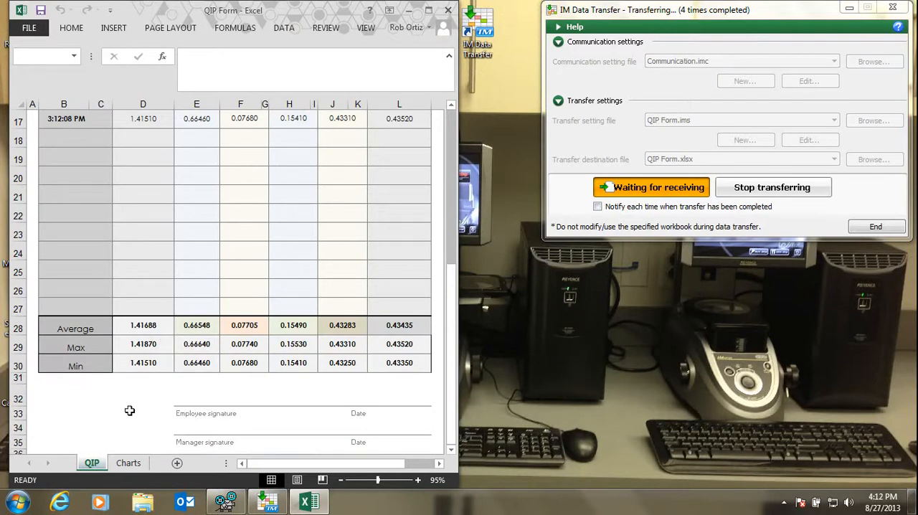
click(128, 463)
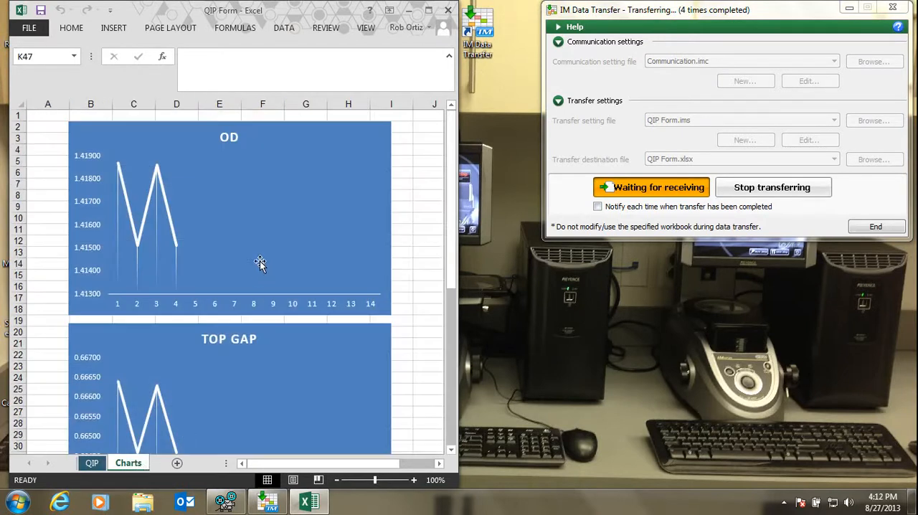
scroll(down, 3)
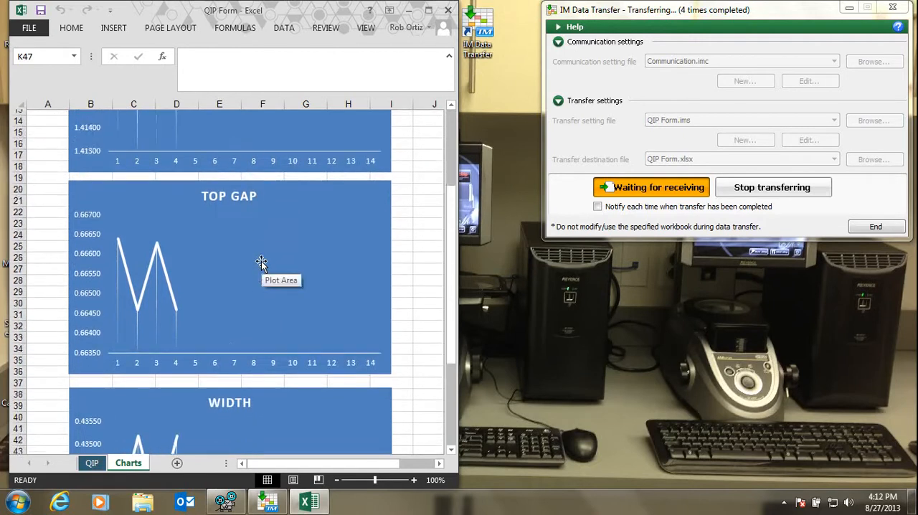
click(91, 463)
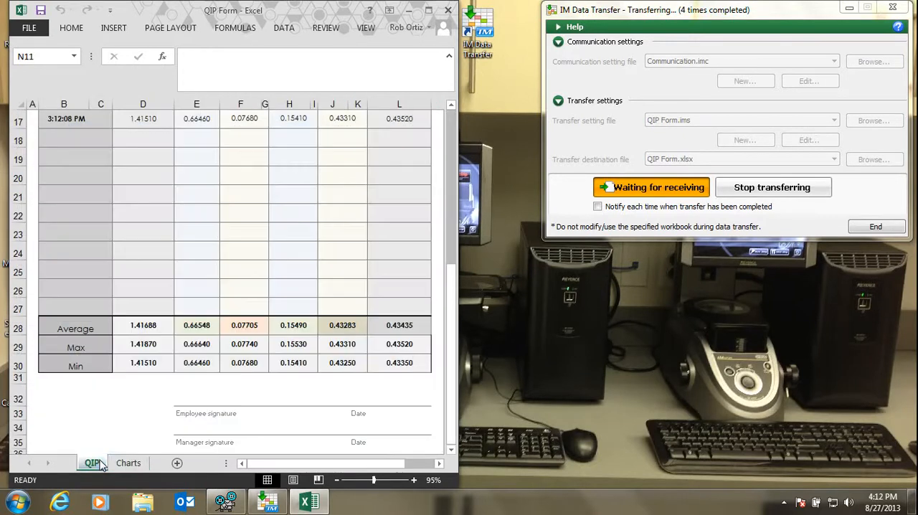
Save the filled report as a new workbook named CCD Mount via Save As.
scroll(up, 3)
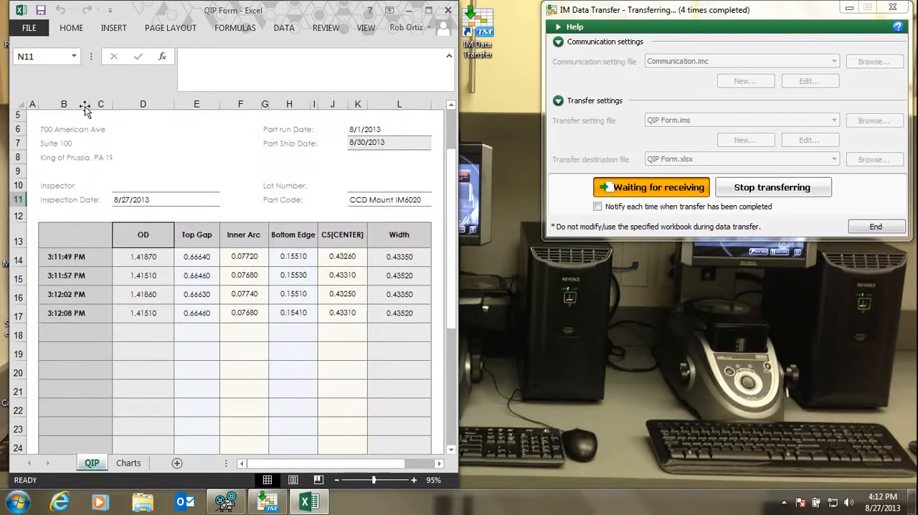
click(29, 27)
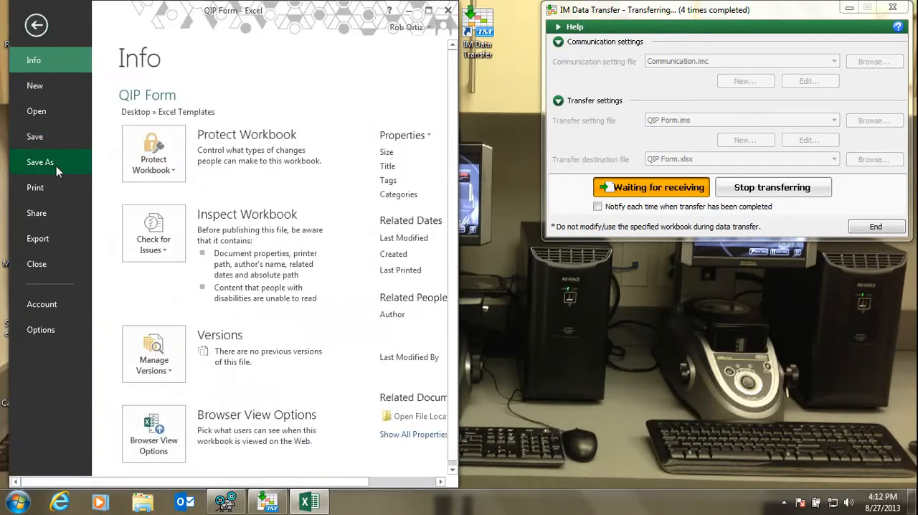
click(40, 162)
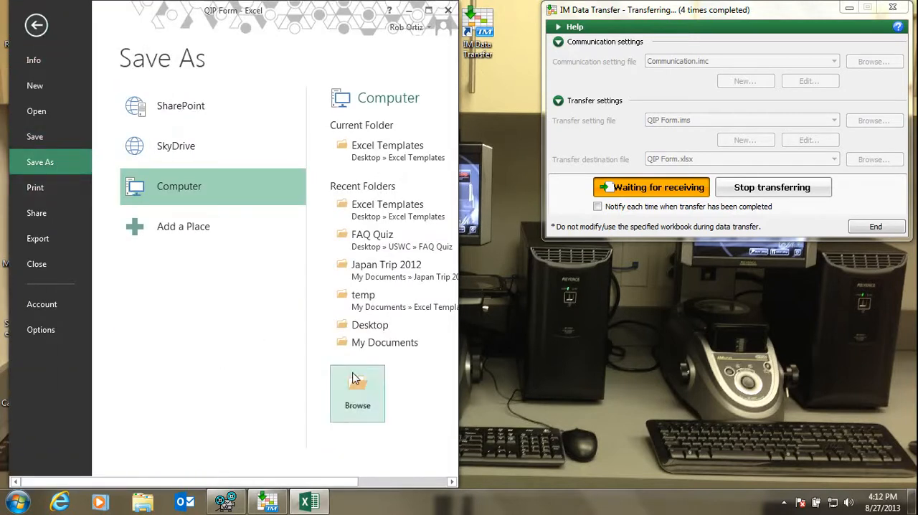
click(357, 393)
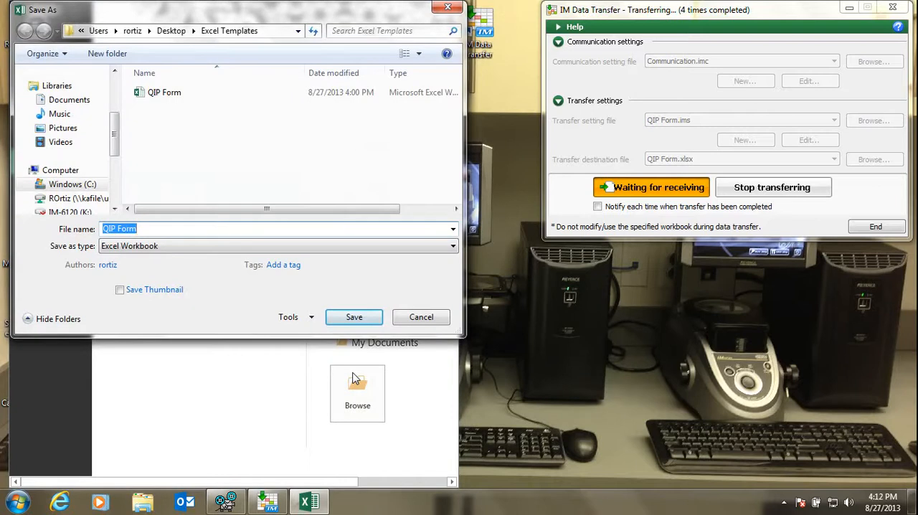
text(CCD)
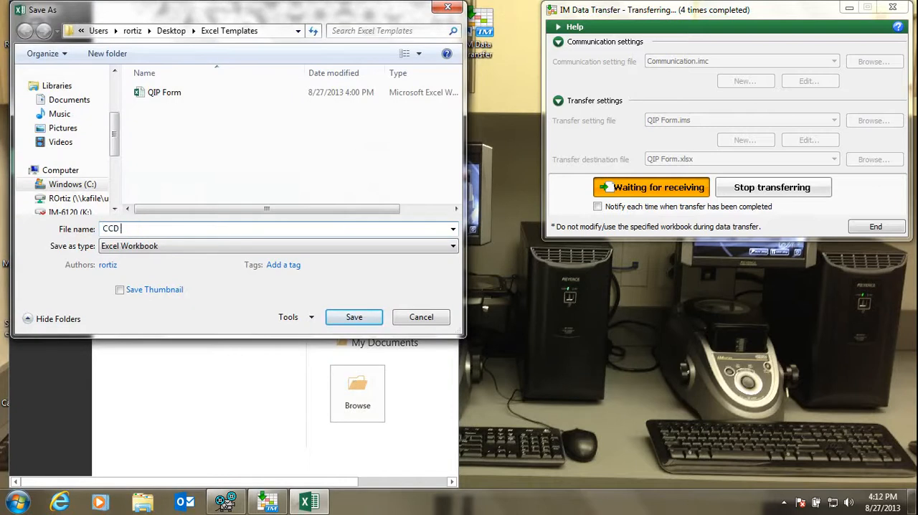
text(Mount)
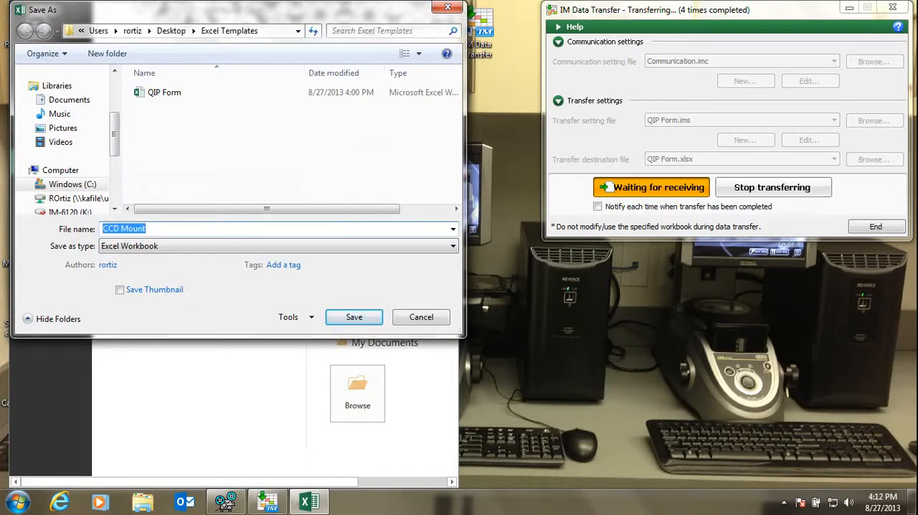
click(354, 317)
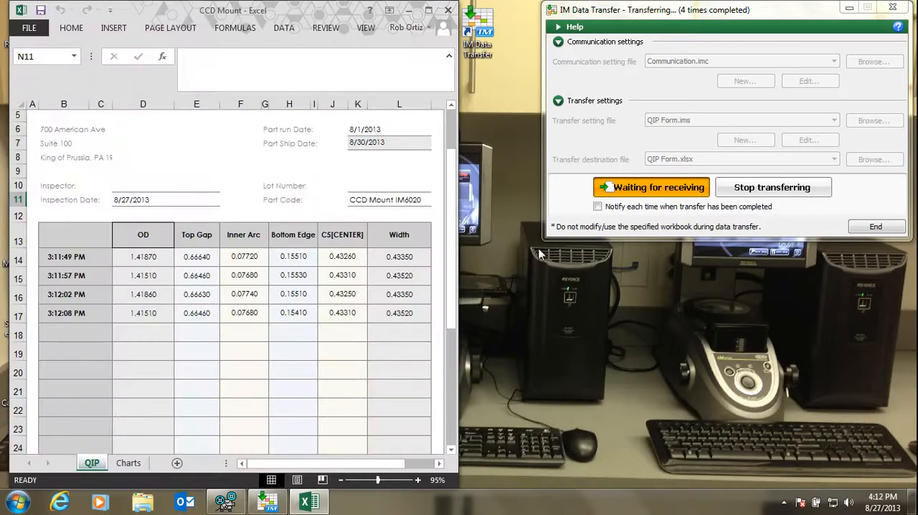
Stop the transfer and start a new one into a fresh QIP Form workbook.
click(772, 186)
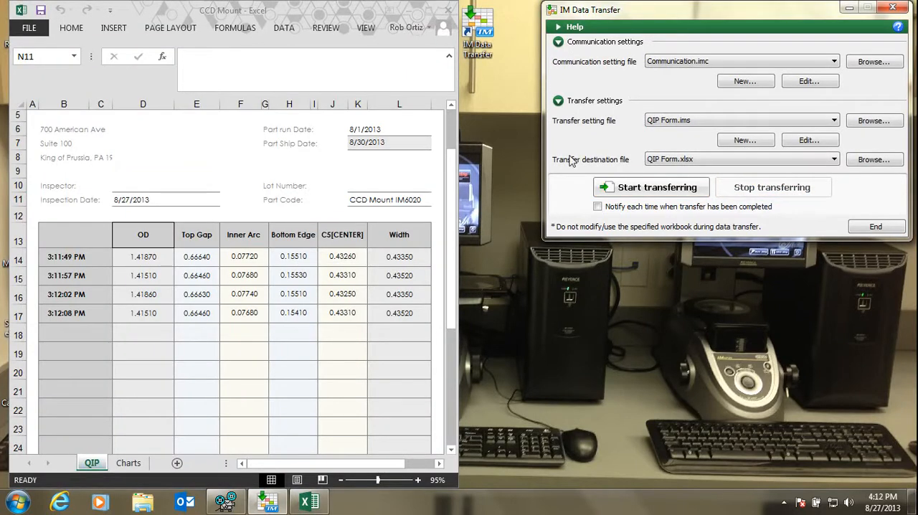
mouse_move(452, 11)
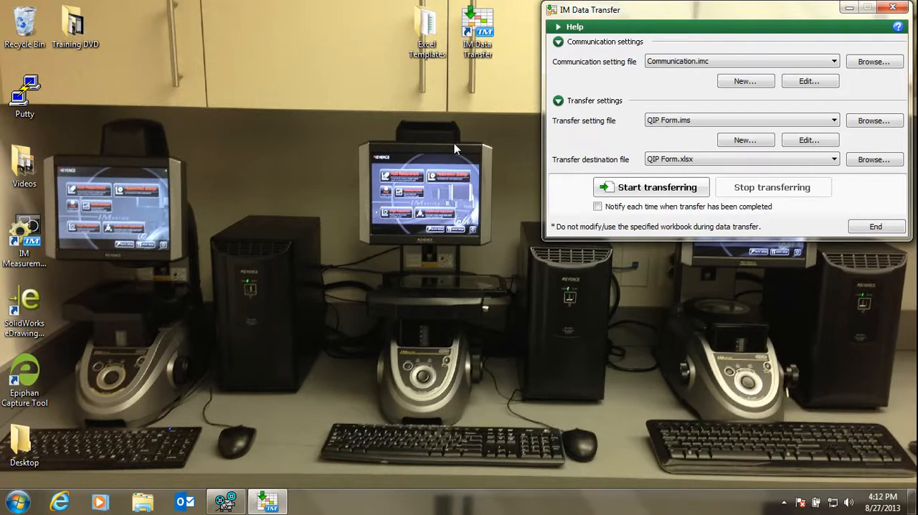
mouse_move(829, 159)
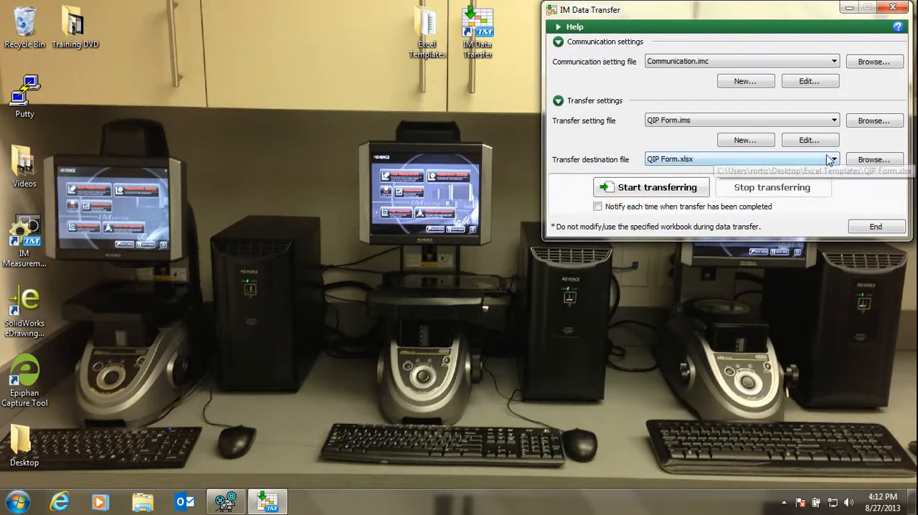
mouse_move(726, 199)
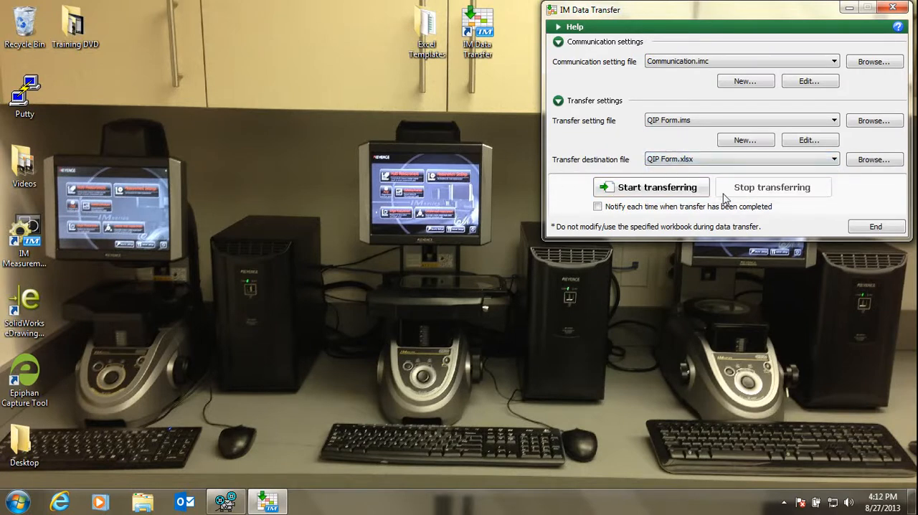
click(651, 187)
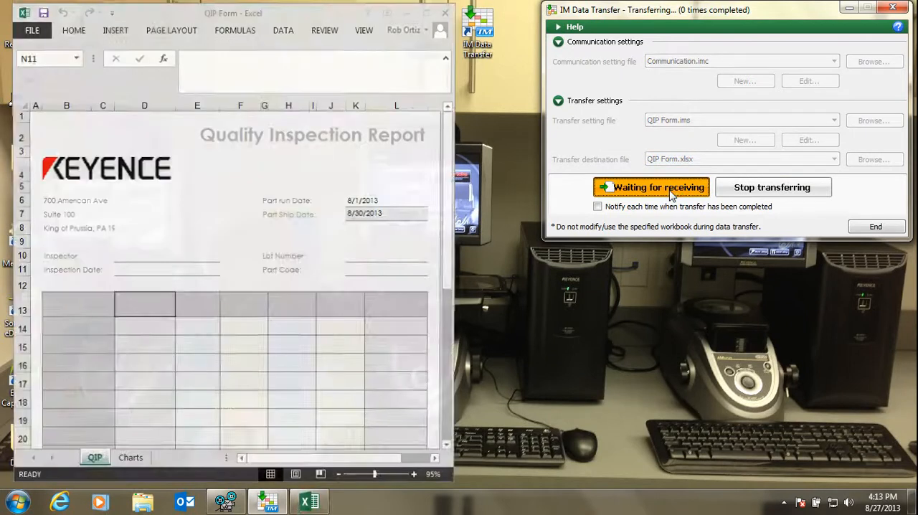